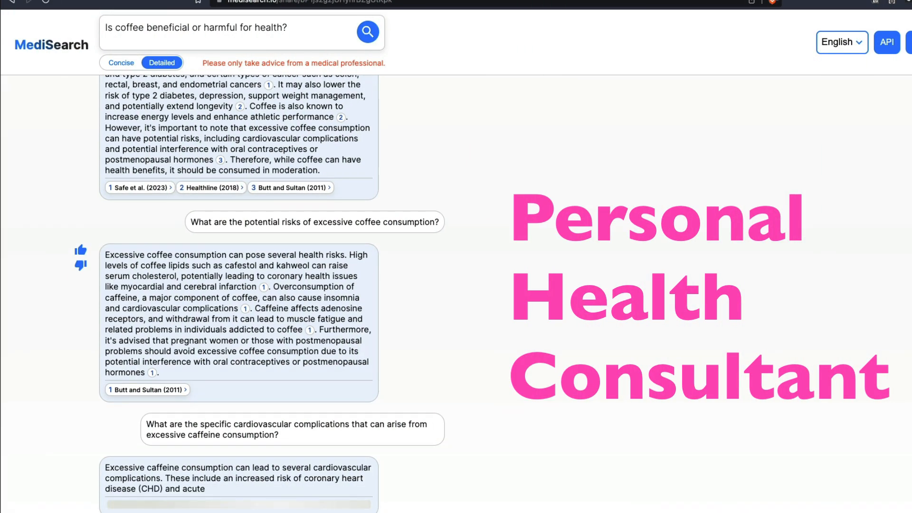
- Scroll through ChatGPT's answer on whether coffee is beneficial or harmful for health
{"action": "scroll", "scroll_direction": "down", "scroll_amount": 3}
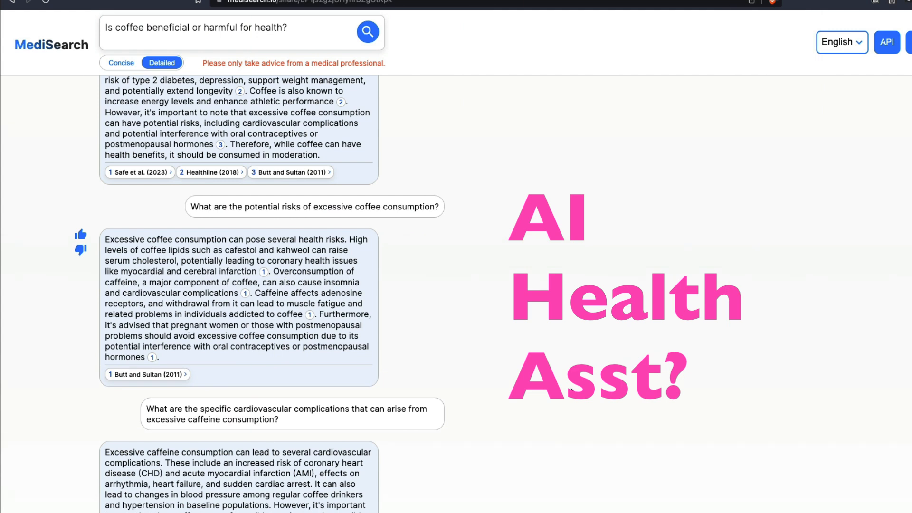
{"action": "scroll", "scroll_direction": "down", "scroll_amount": 3}
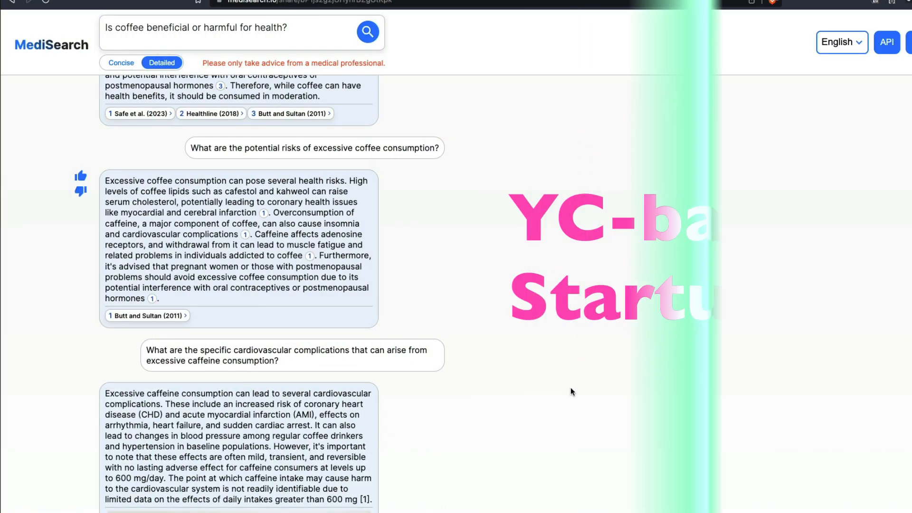
{"action": "scroll", "scroll_direction": "down", "scroll_amount": 3}
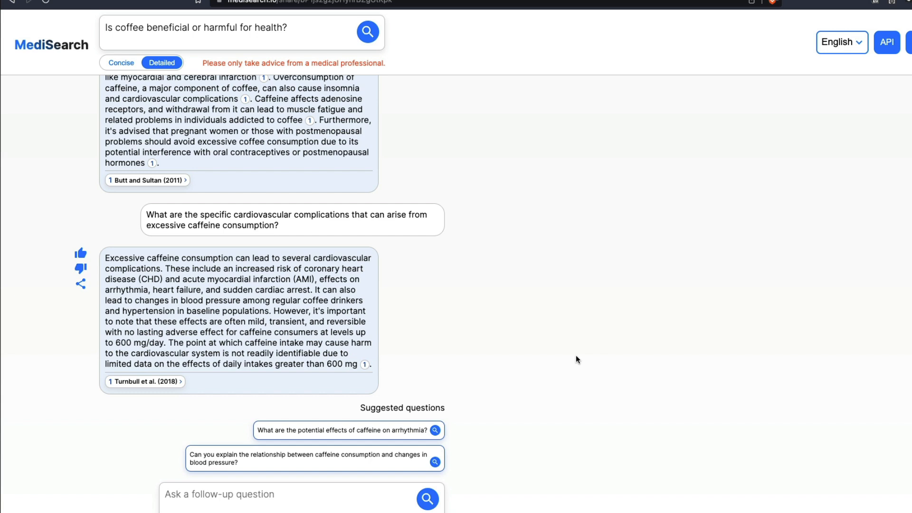
{"action": "mouse_move", "coordinate": [303, 363]}
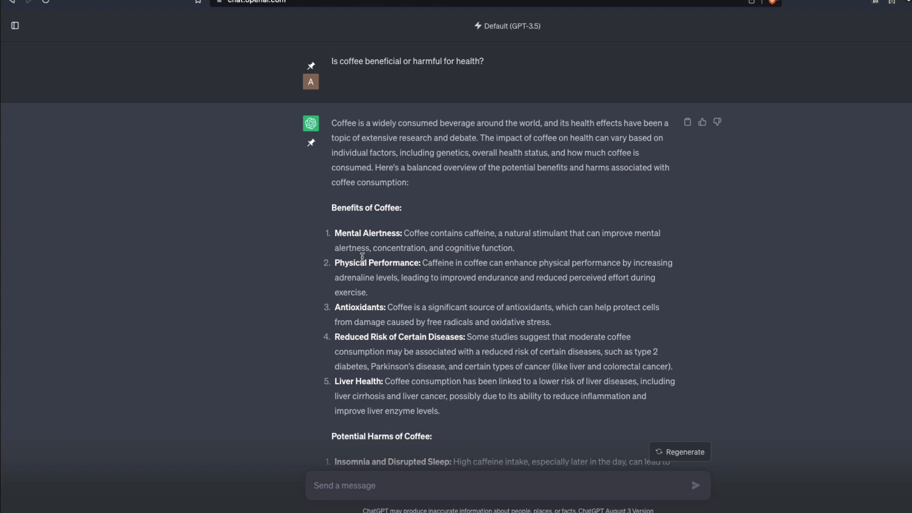
{"action": "scroll", "scroll_direction": "down", "scroll_amount": 3}
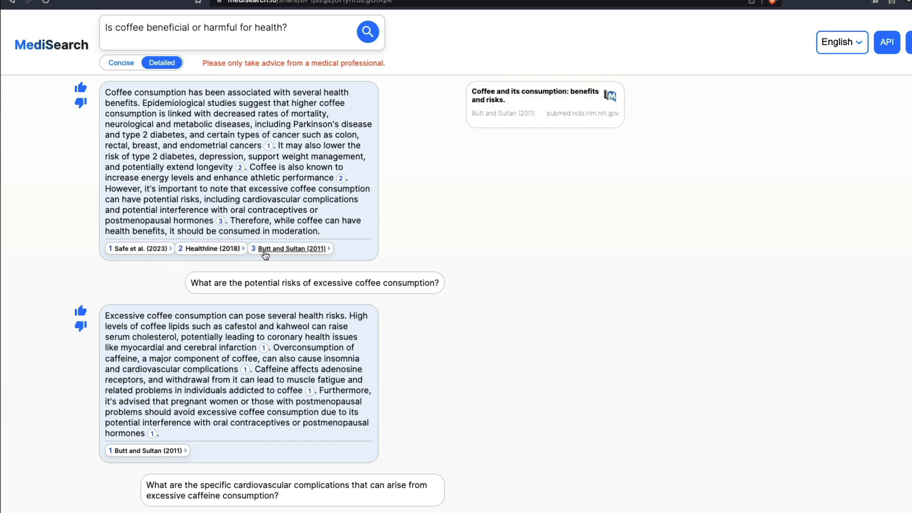
- Return to the MediSearch home page with an empty question box
{"action": "left_click", "coordinate": [140, 249]}
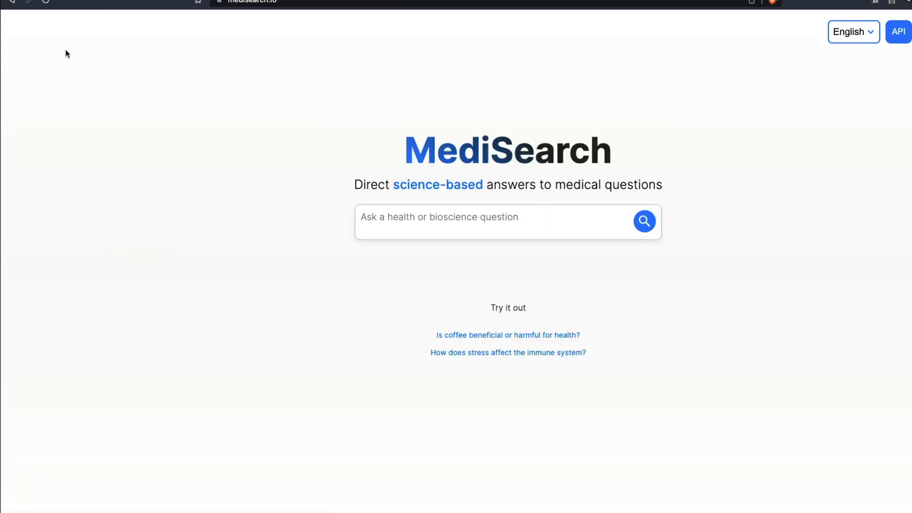
{"action": "mouse_move", "coordinate": [418, 299]}
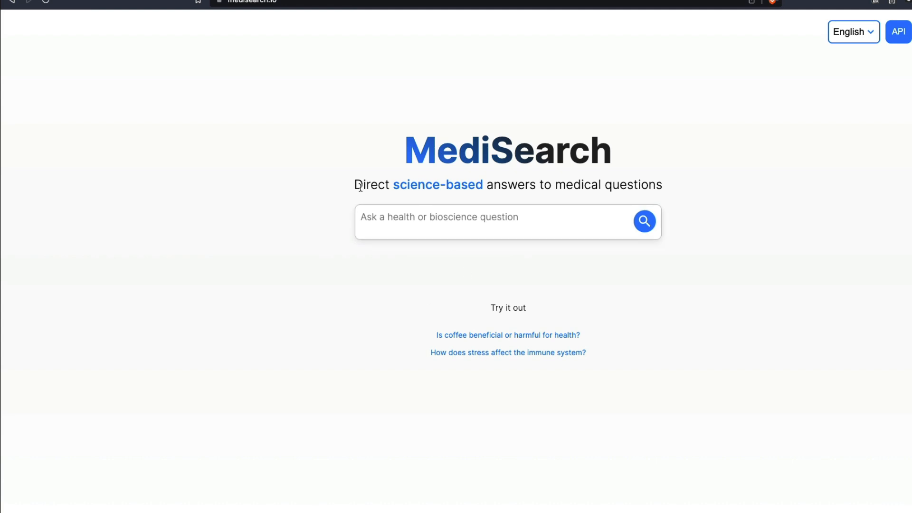
{"action": "mouse_move", "coordinate": [665, 188]}
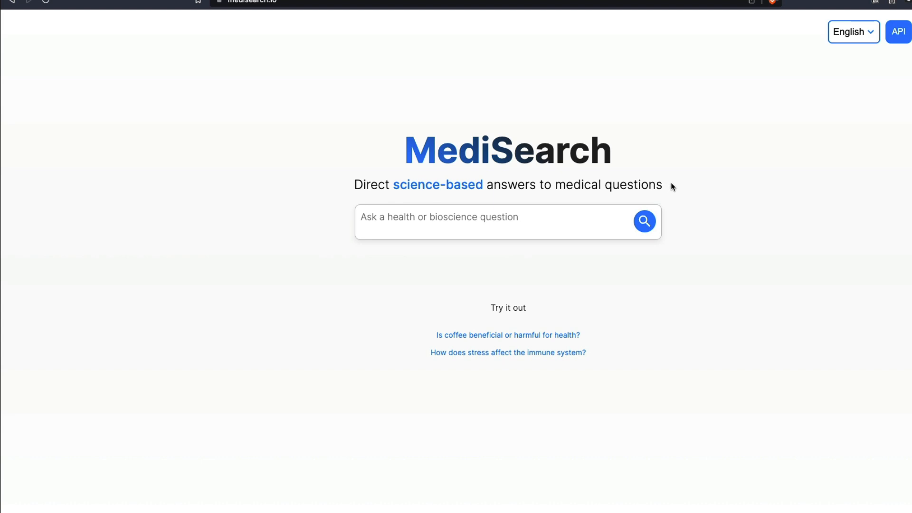
{"action": "left_click", "coordinate": [897, 31]}
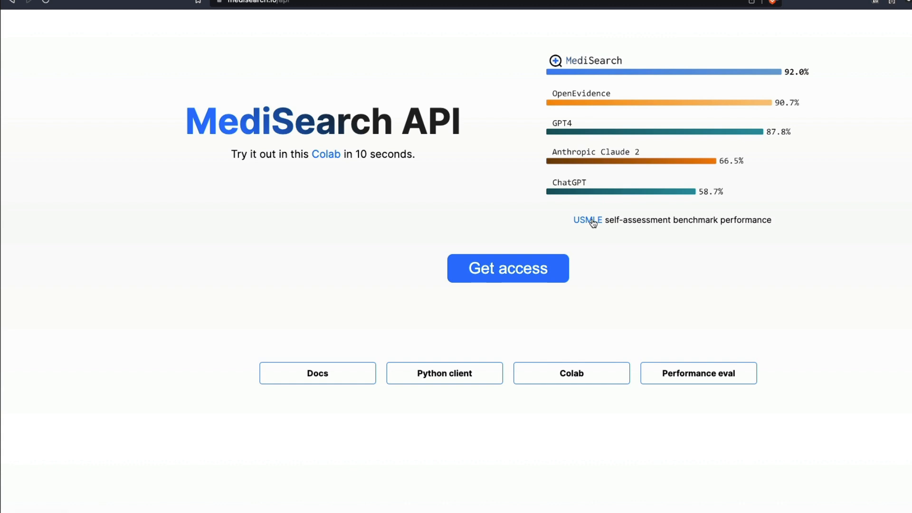
{"action": "mouse_move", "coordinate": [623, 222]}
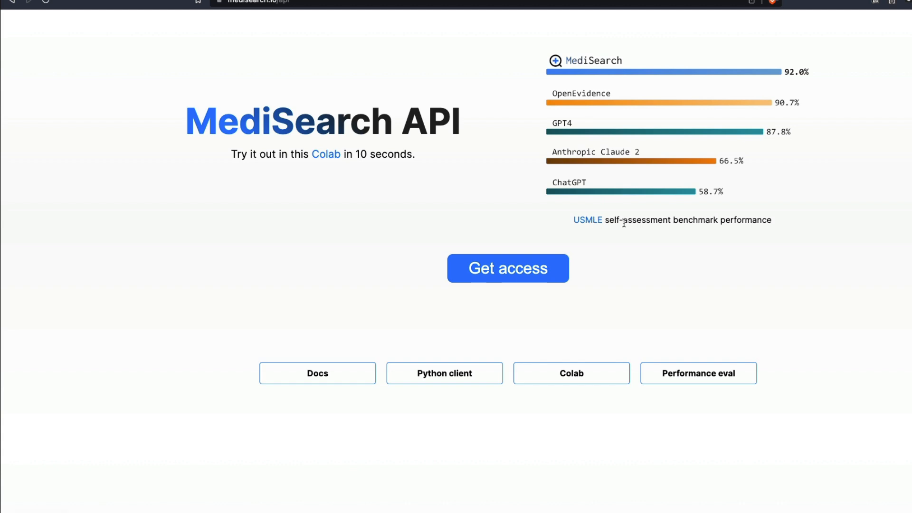
{"action": "mouse_move", "coordinate": [610, 222]}
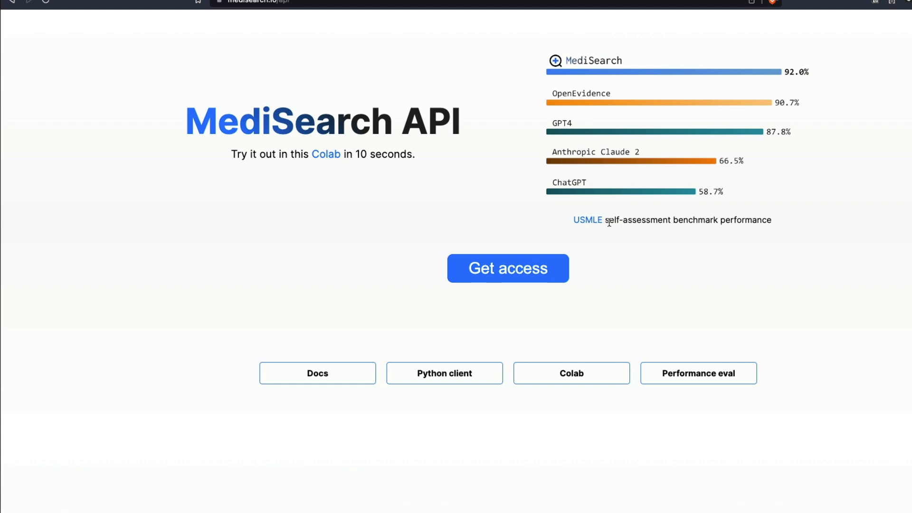
{"action": "mouse_move", "coordinate": [595, 226]}
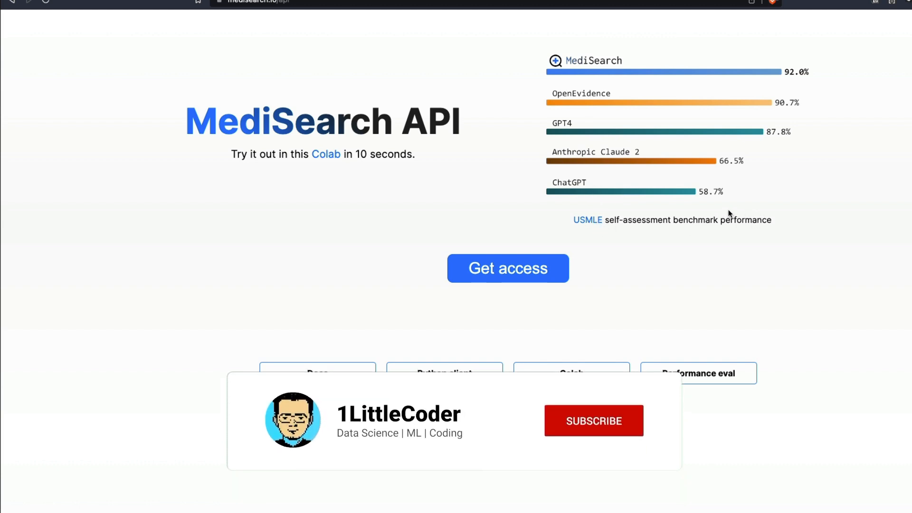
{"action": "left_click", "coordinate": [593, 420]}
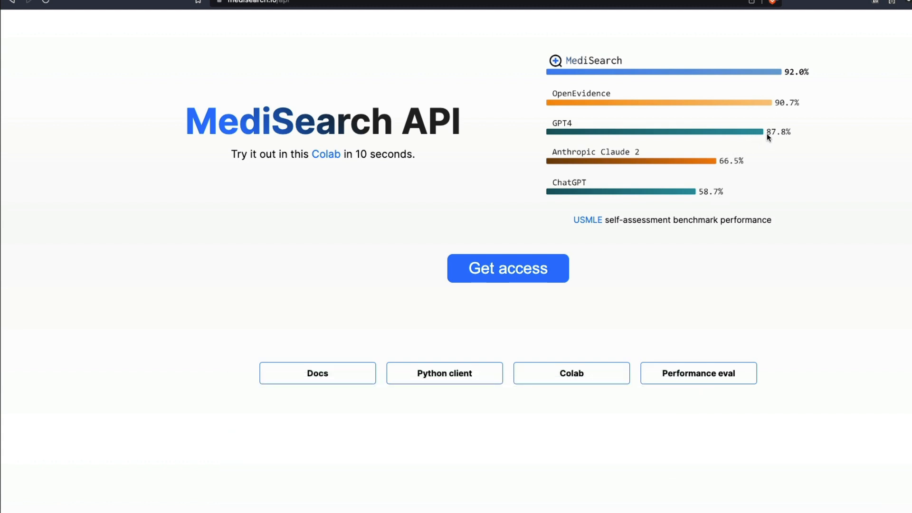
{"action": "mouse_move", "coordinate": [652, 85]}
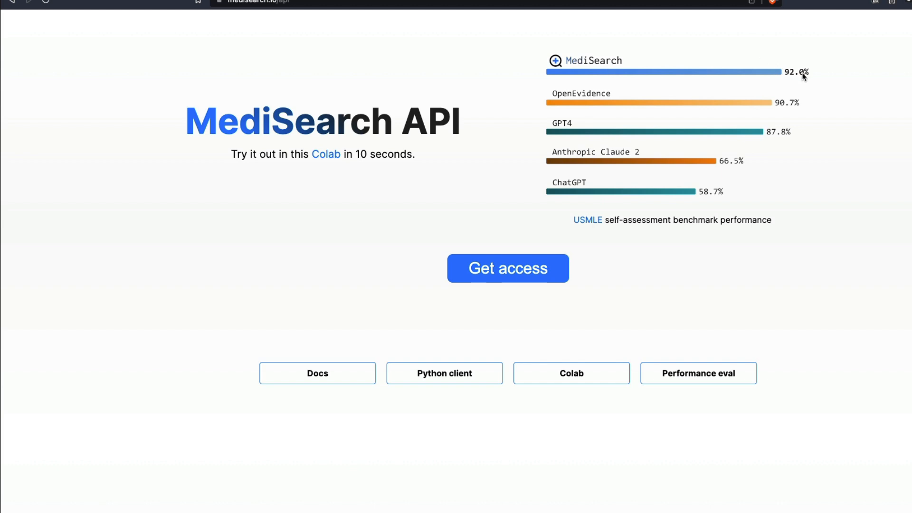
{"action": "mouse_move", "coordinate": [801, 131]}
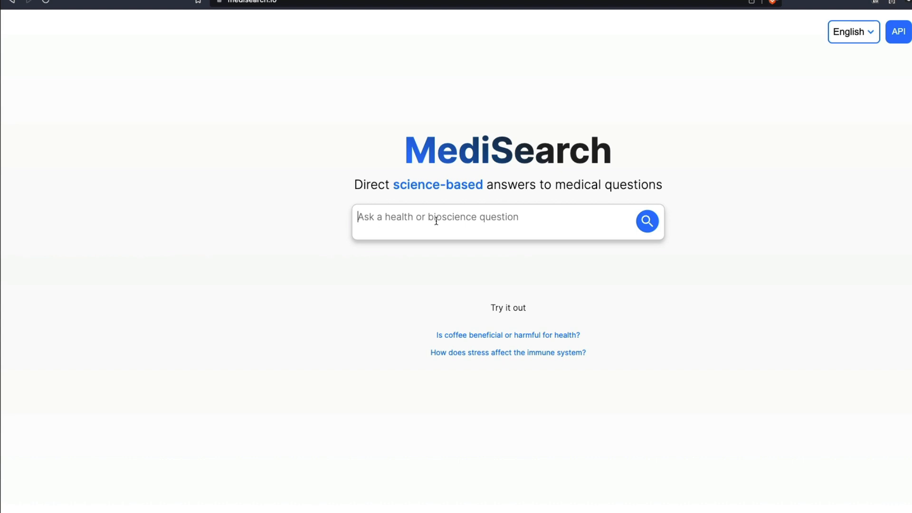
- Ask MediSearch whether Dolo 650 is the right medicine for body pain
{"action": "type", "text": "Dolo 650"}
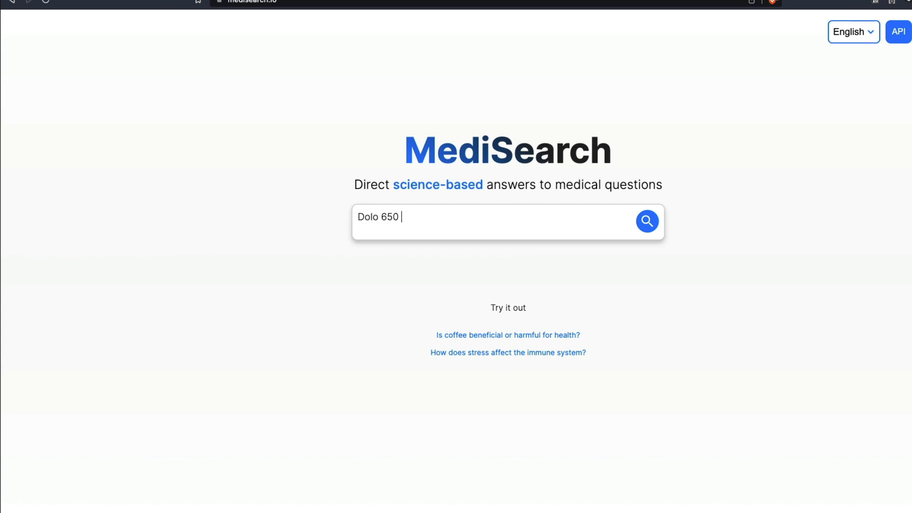
{"action": "type", "text": "Is"}
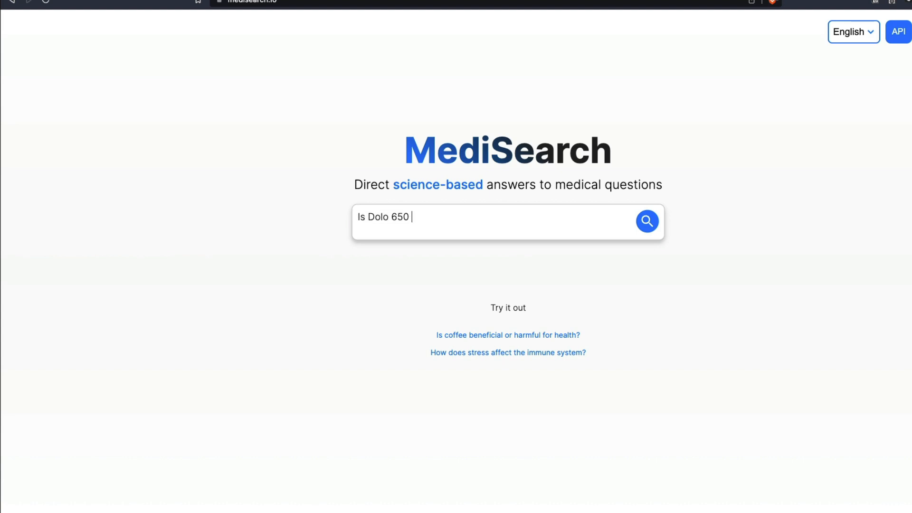
{"action": "type", "text": "the right"}
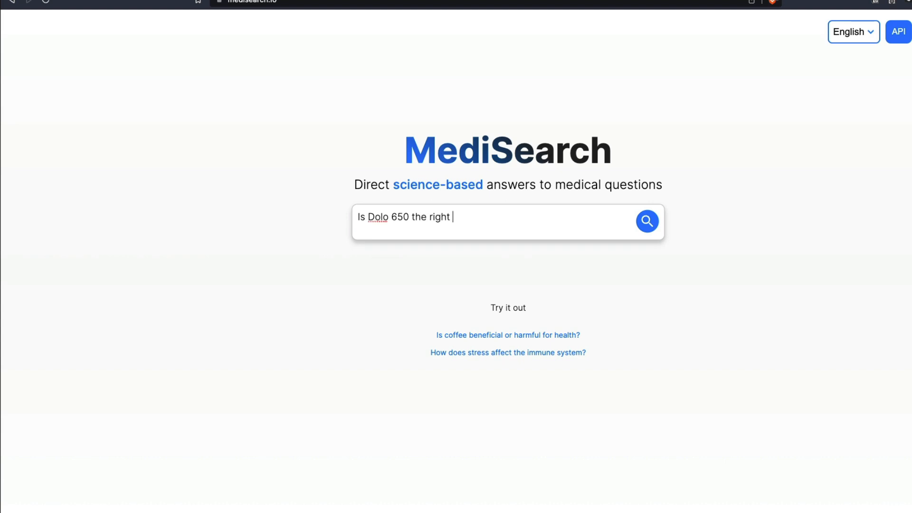
{"action": "type", "text": "medicine body pain?"}
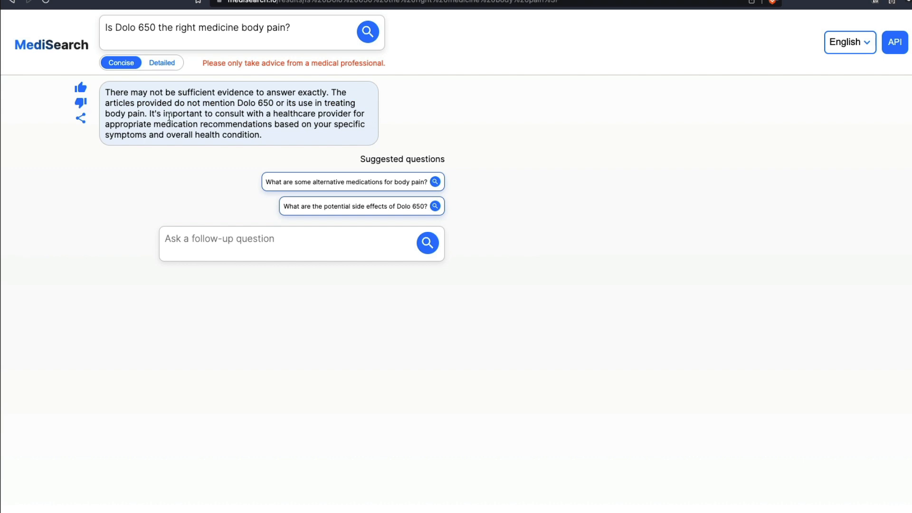
{"action": "mouse_move", "coordinate": [177, 210]}
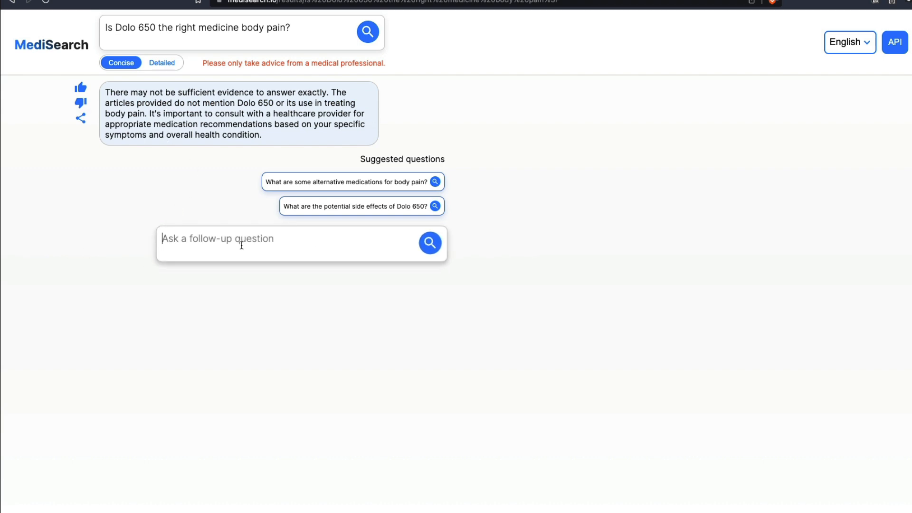
- Follow up with 'Can I use Dolo 650 for fever?'
{"action": "type", "text": "Can I use Dol"}
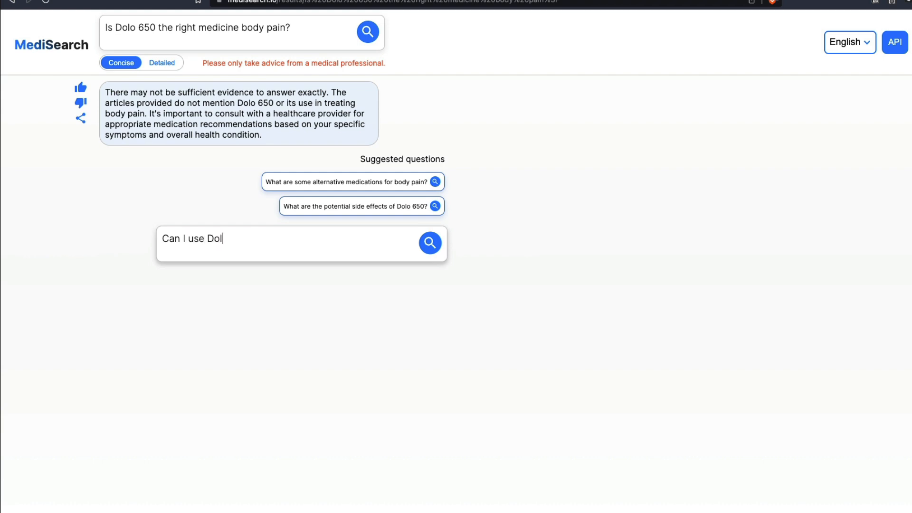
{"action": "type", "text": "o 650 for fe"}
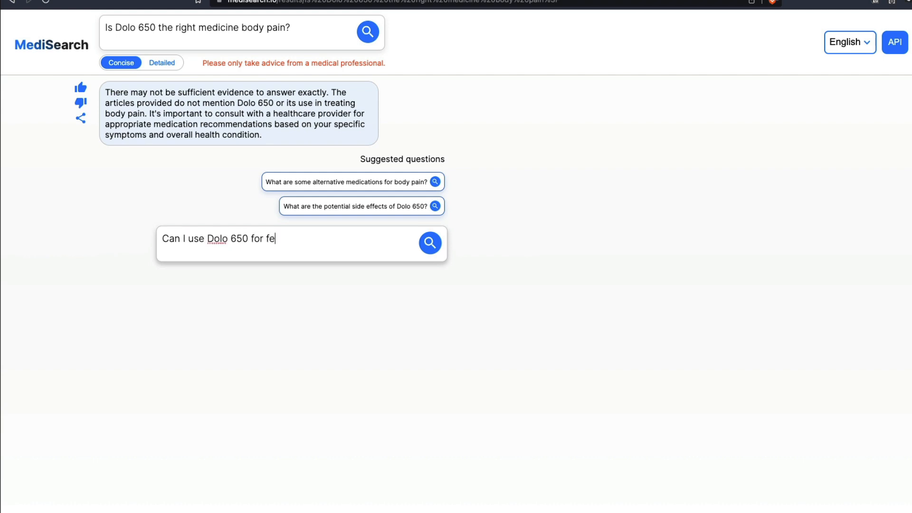
{"action": "left_click", "coordinate": [430, 242]}
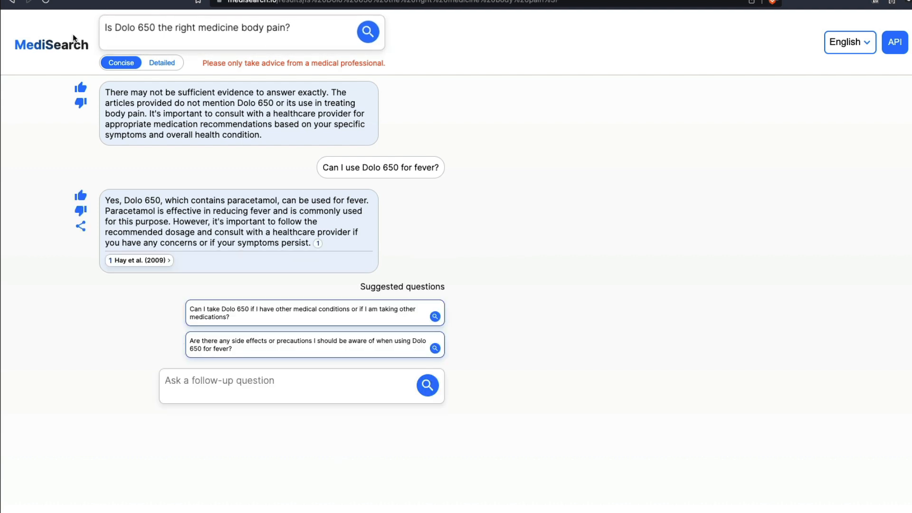
- From the home page, ask 'What is the use of Ascoril LS?' and request the Detailed answer
{"action": "left_click", "coordinate": [51, 44]}
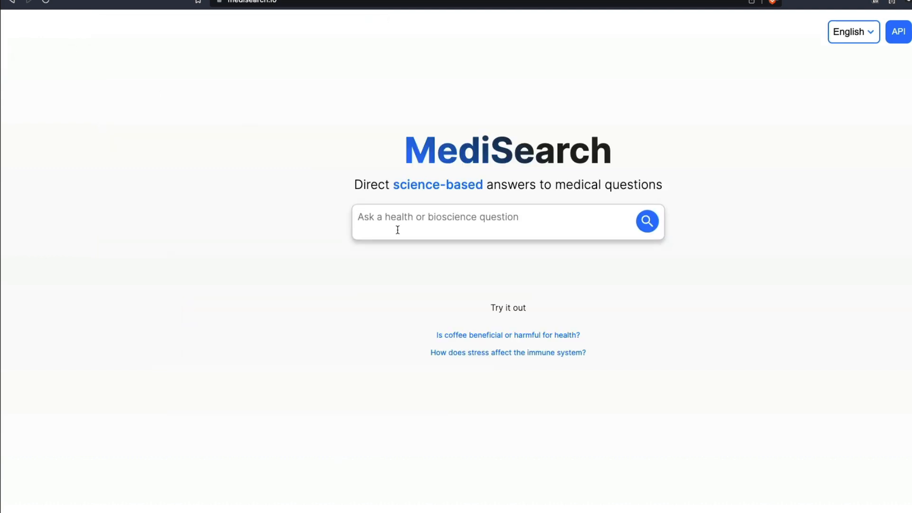
{"action": "type", "text": "What is the use of A"}
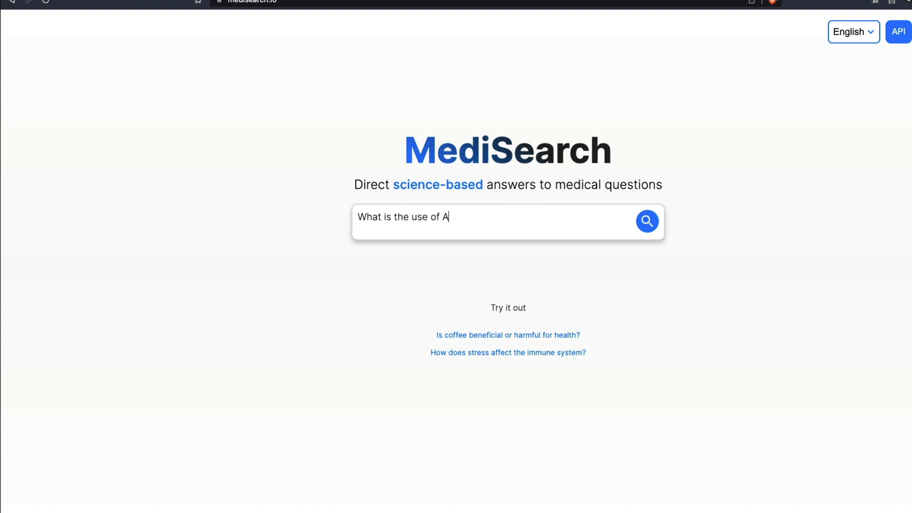
{"action": "type", "text": "scoril Ls?"}
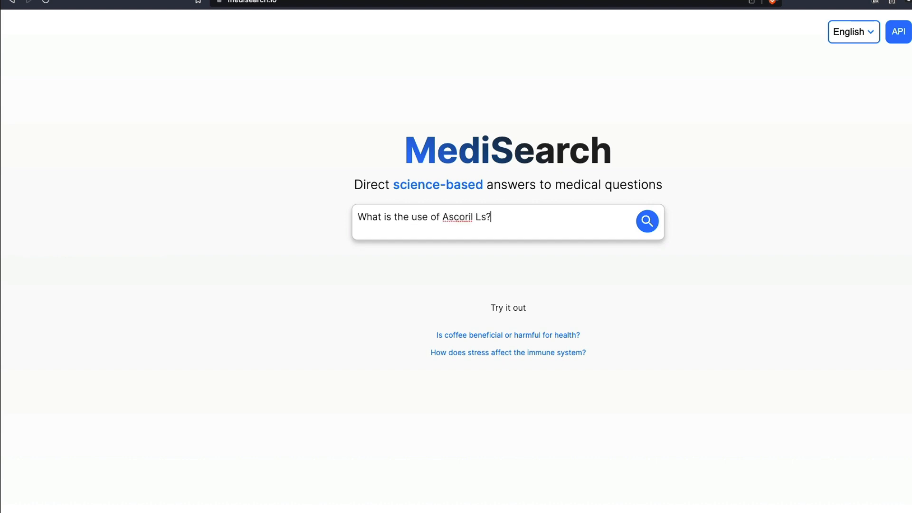
{"action": "left_click", "coordinate": [648, 221]}
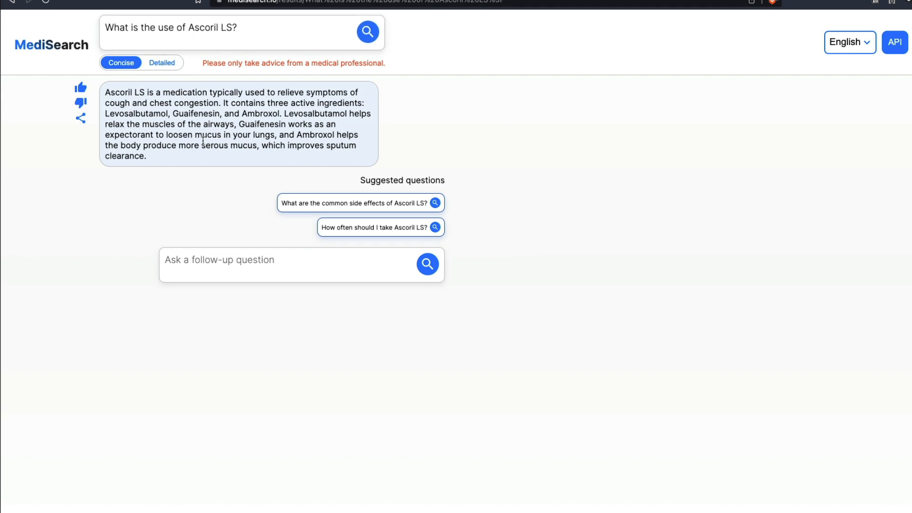
{"action": "mouse_move", "coordinate": [162, 62]}
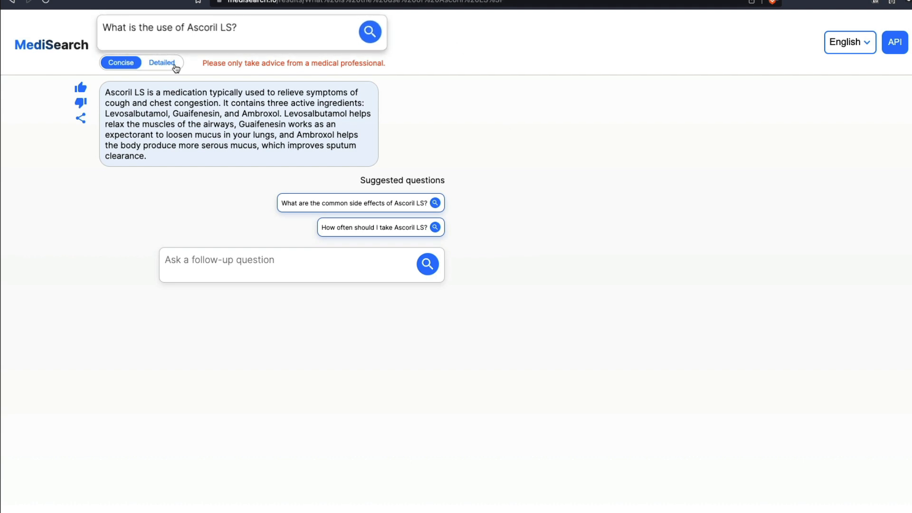
{"action": "left_click", "coordinate": [162, 63]}
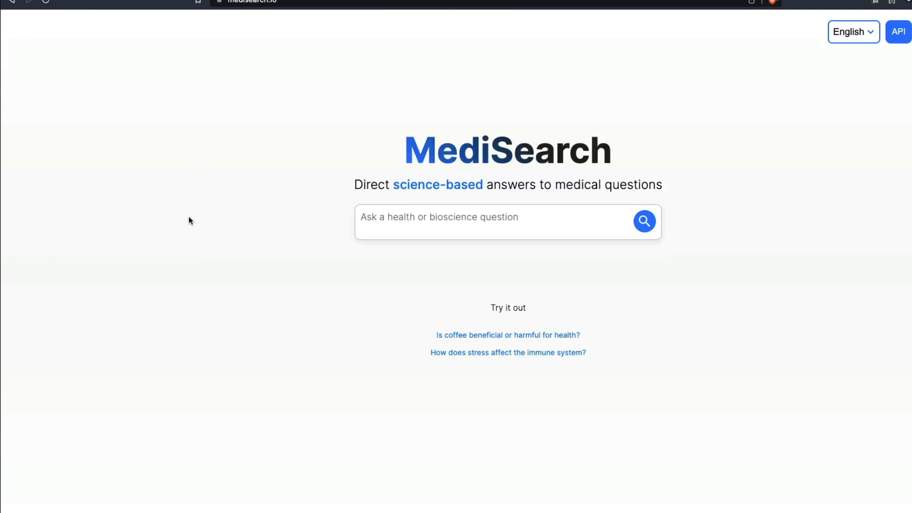
{"action": "mouse_move", "coordinate": [220, 264]}
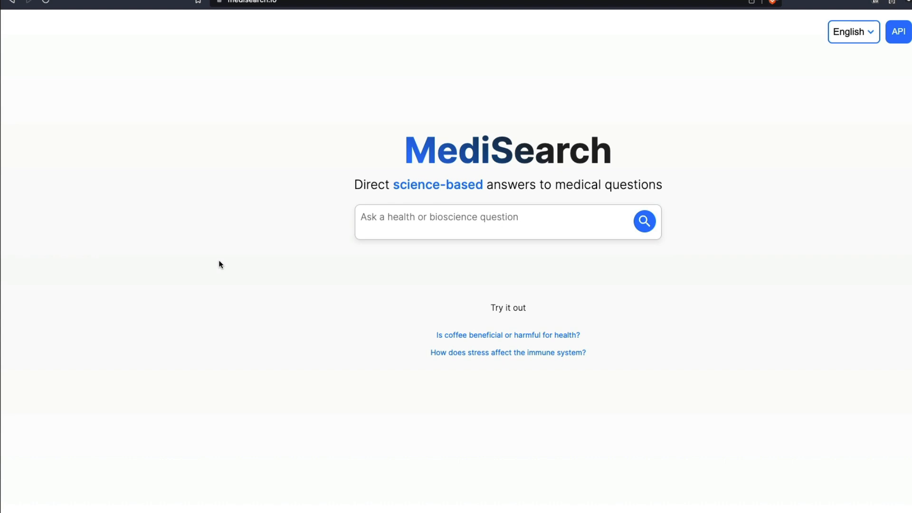
{"action": "mouse_move", "coordinate": [273, 248]}
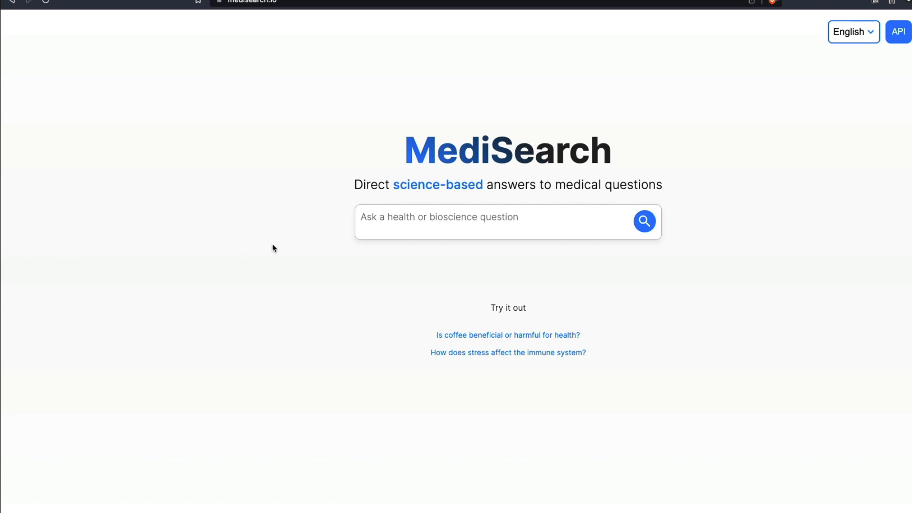
{"action": "mouse_move", "coordinate": [790, 256]}
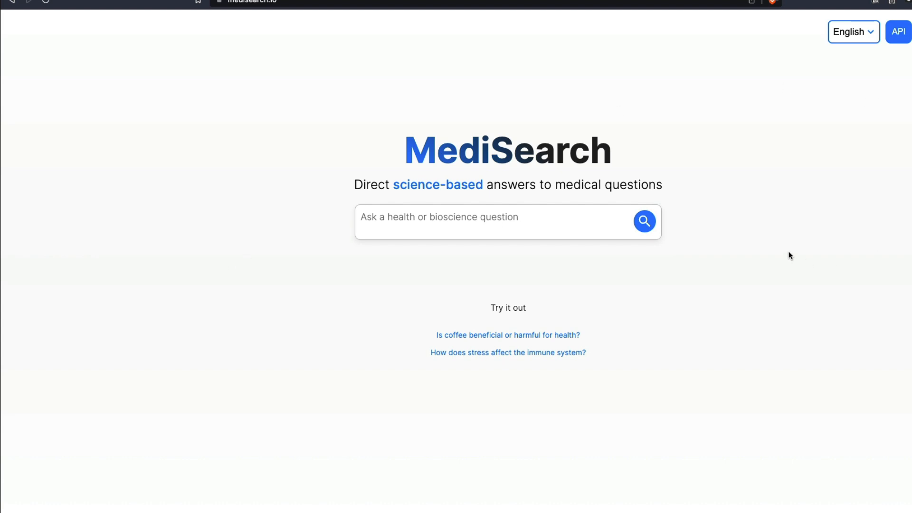
{"action": "mouse_move", "coordinate": [803, 240]}
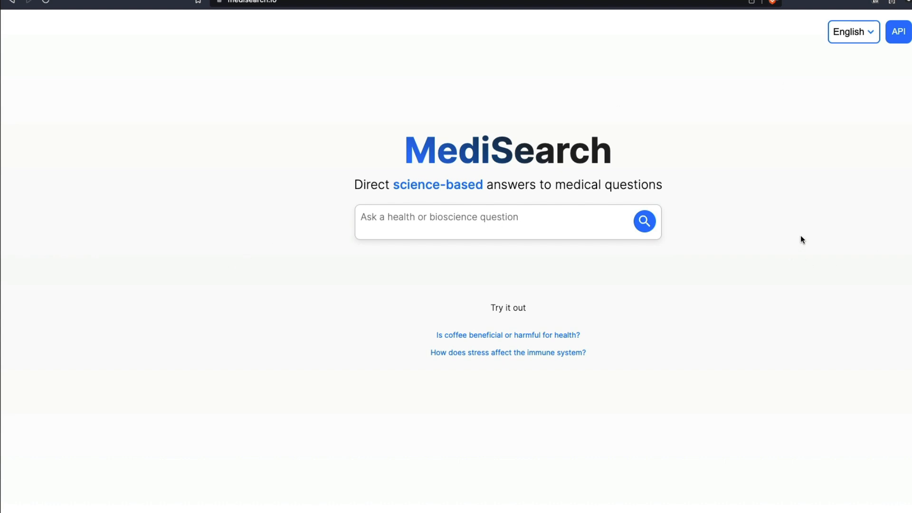
{"action": "mouse_move", "coordinate": [798, 228]}
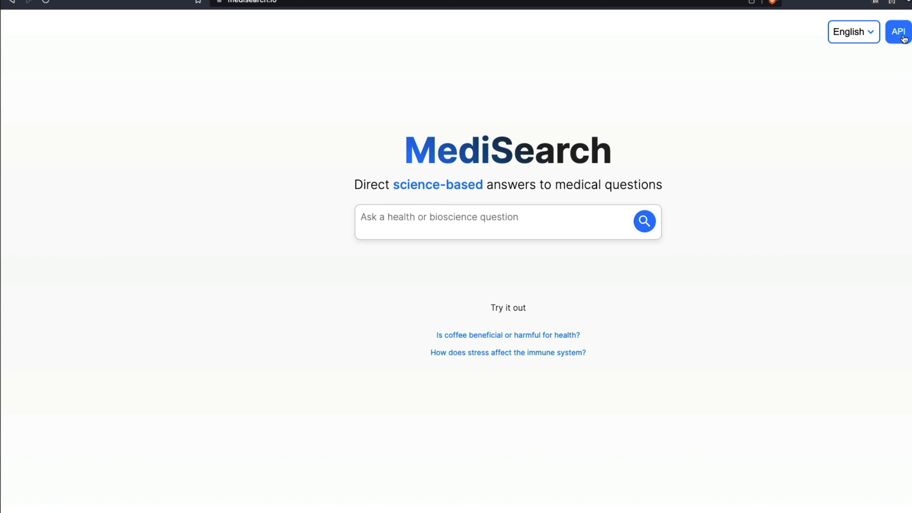
- Open the MediSearch API information page
{"action": "left_click", "coordinate": [898, 31]}
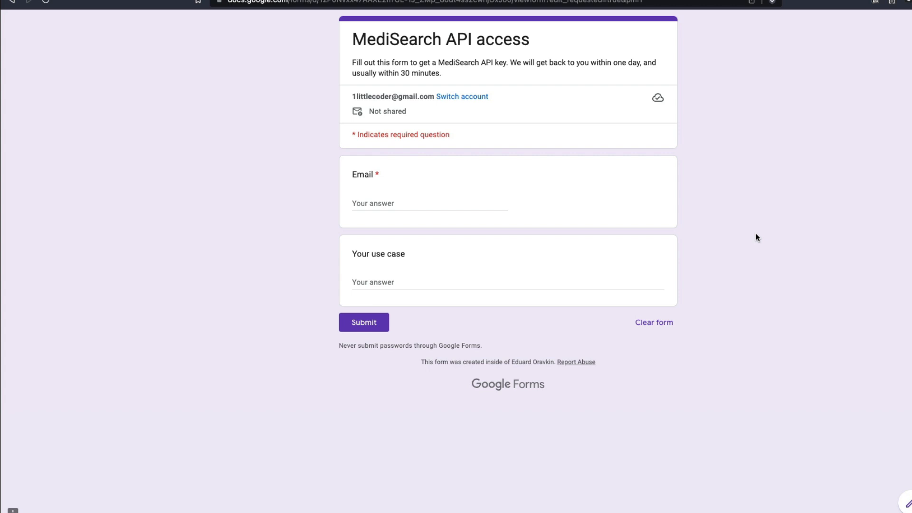
{"action": "mouse_move", "coordinate": [747, 181]}
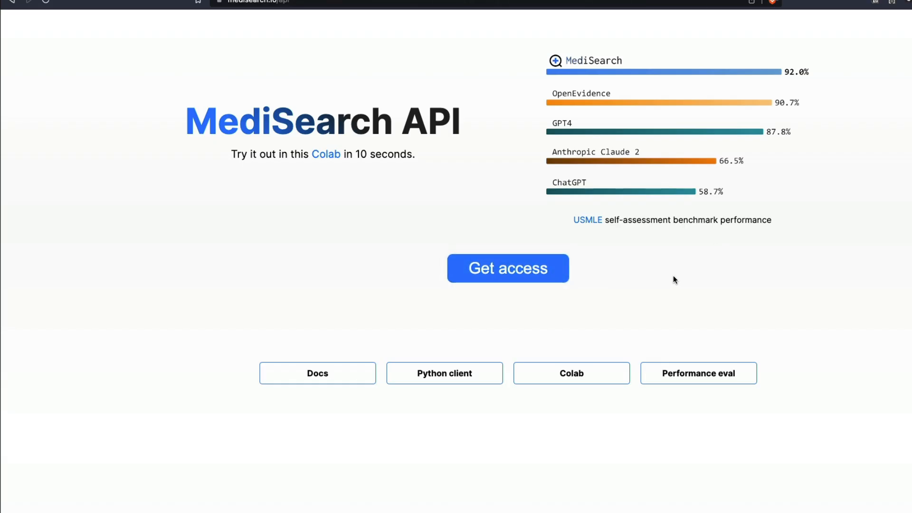
{"action": "mouse_move", "coordinate": [440, 184]}
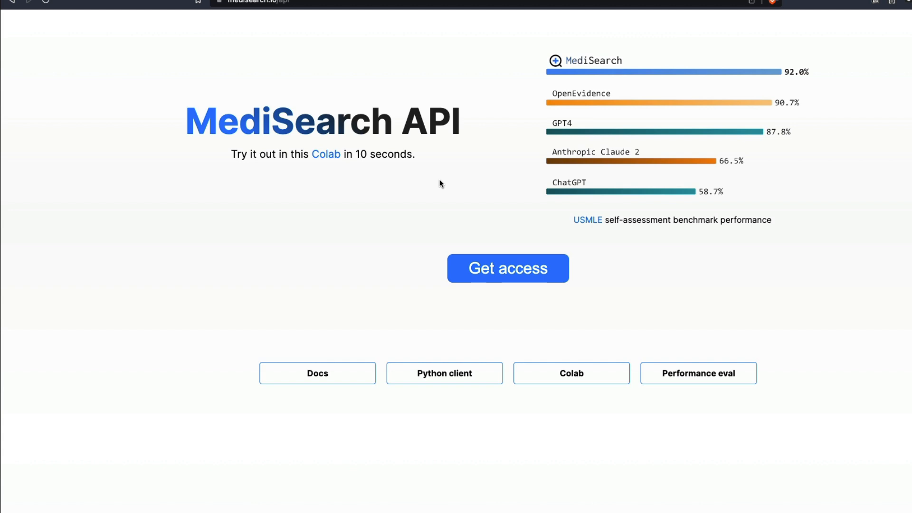
{"action": "mouse_move", "coordinate": [778, 21]}
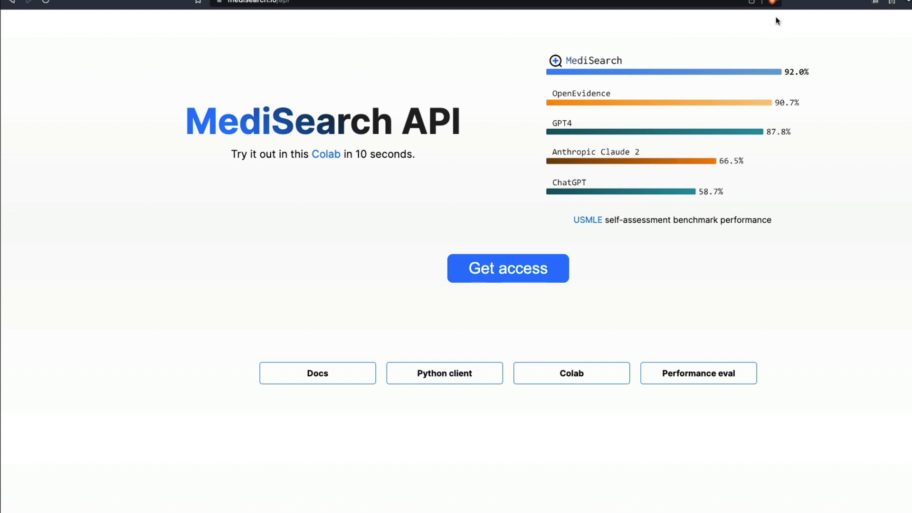
- Open the API demo notebook and highlight the medisearch_client install and MediSearchClient import
{"action": "left_click", "coordinate": [326, 154]}
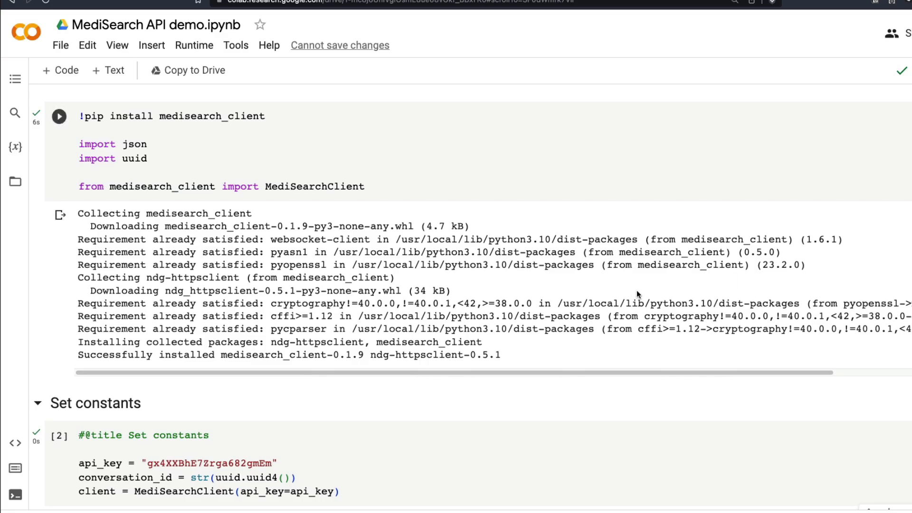
{"action": "mouse_move", "coordinate": [200, 148]}
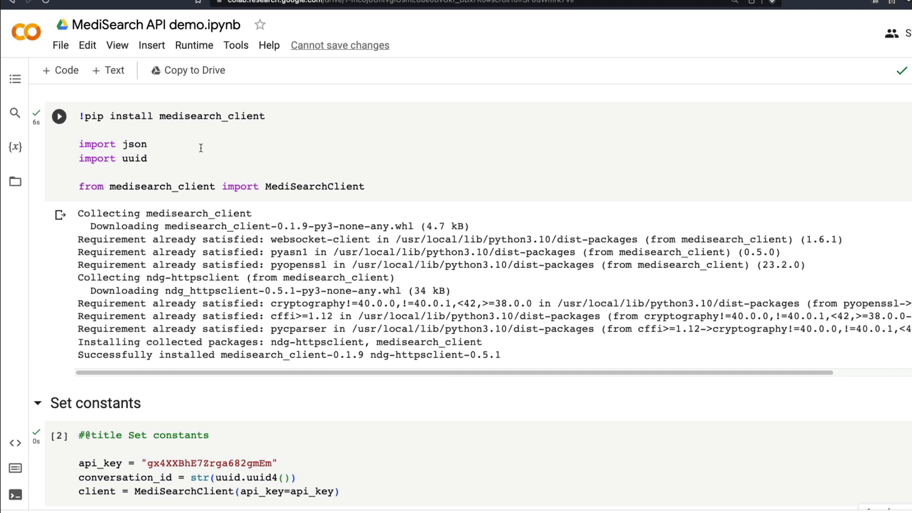
{"action": "double_click", "coordinate": [211, 116]}
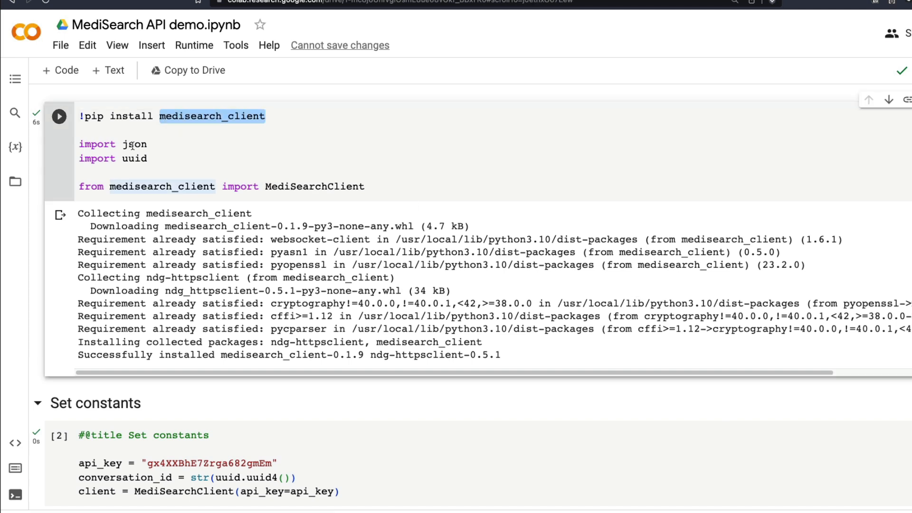
{"action": "double_click", "coordinate": [135, 158]}
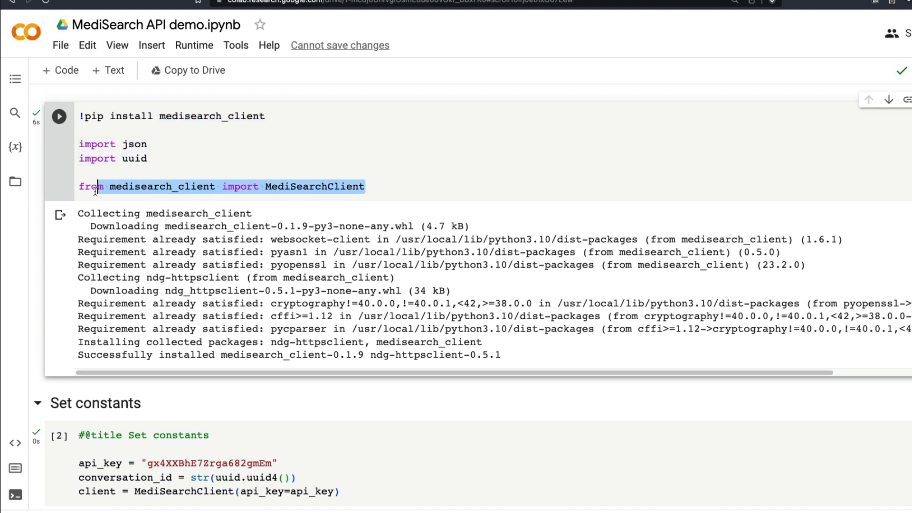
{"action": "mouse_move", "coordinate": [393, 210]}
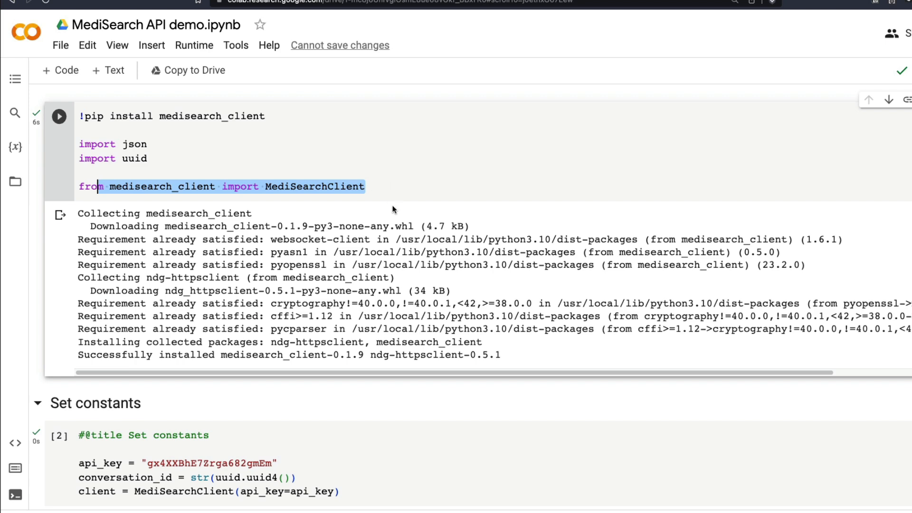
{"action": "scroll", "scroll_direction": "down", "scroll_amount": 3}
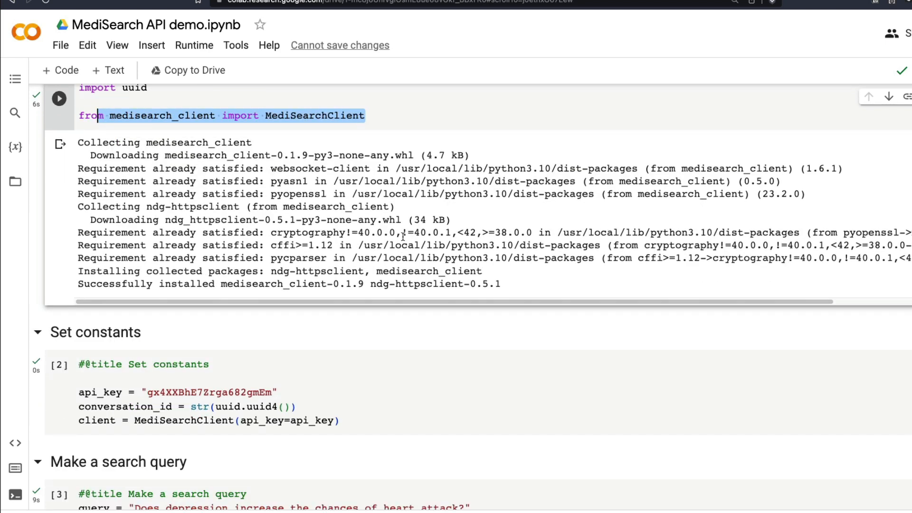
{"action": "scroll", "scroll_direction": "down", "scroll_amount": 3}
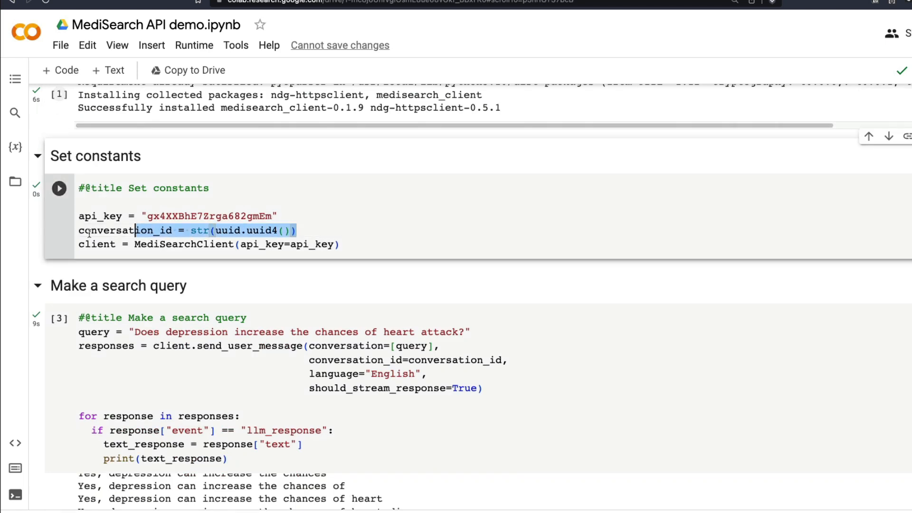
- Highlight the client creation line and review the streamed depression heart-disease answer
{"action": "left_click", "coordinate": [97, 244]}
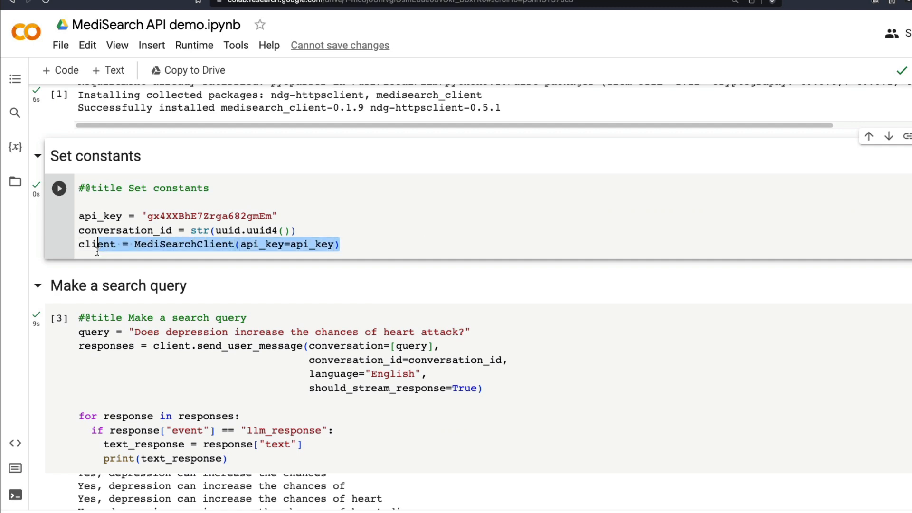
{"action": "scroll", "scroll_direction": "down", "scroll_amount": 3}
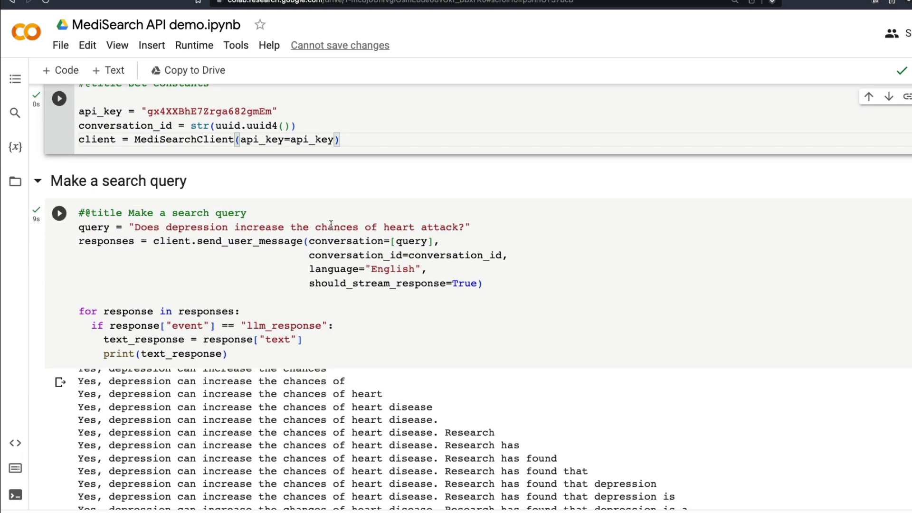
{"action": "scroll", "scroll_direction": "down", "scroll_amount": 3}
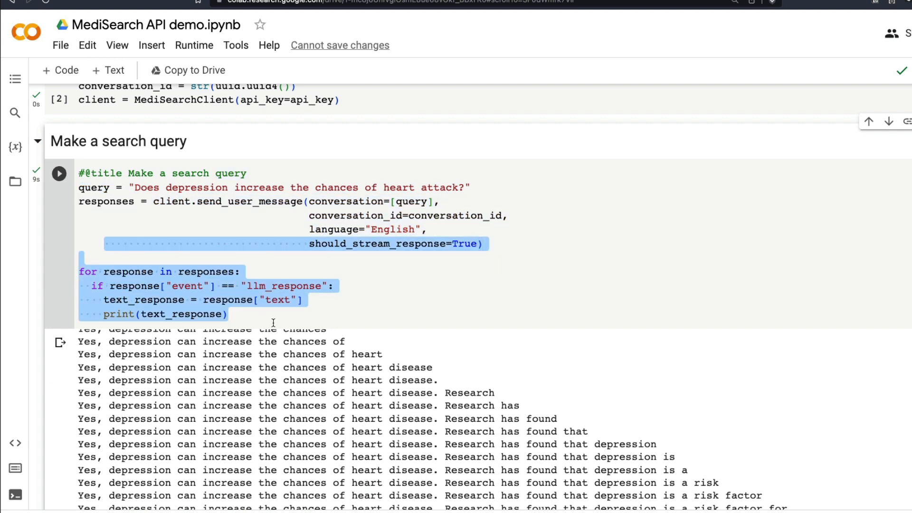
{"action": "mouse_move", "coordinate": [211, 246]}
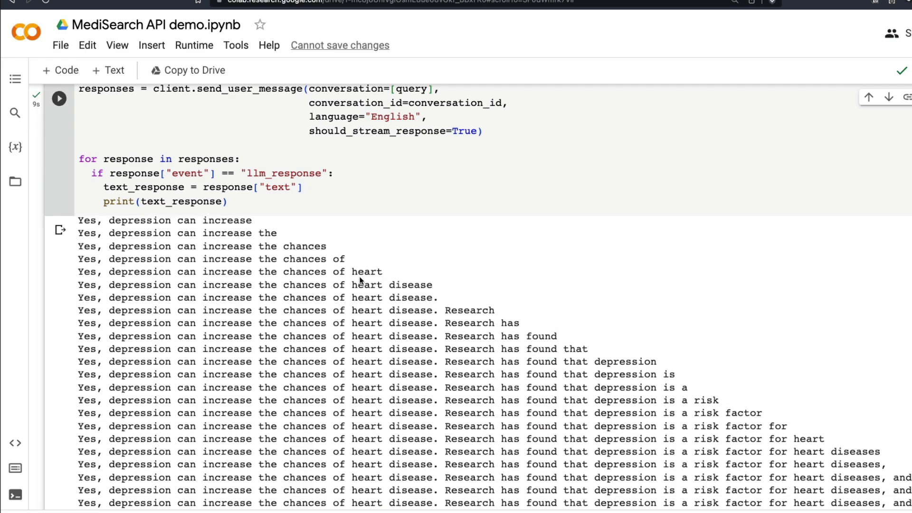
{"action": "scroll", "scroll_direction": "down", "scroll_amount": 3}
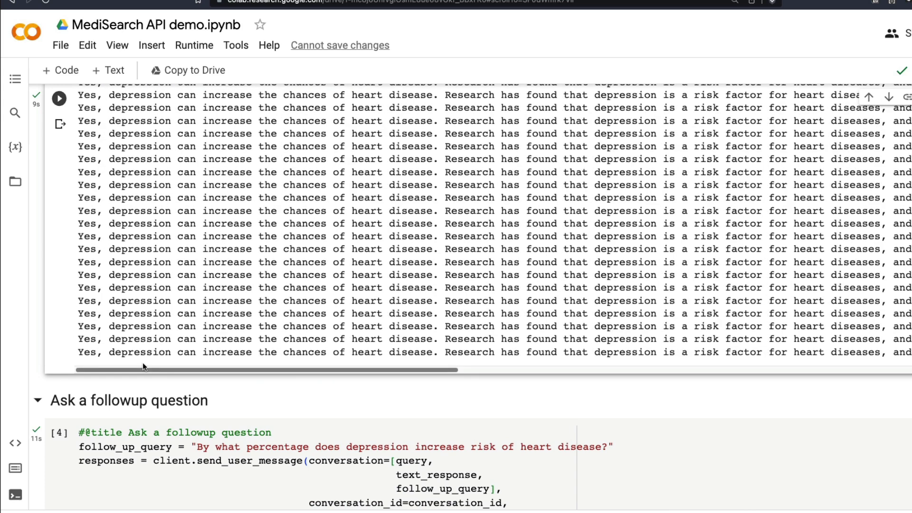
{"action": "mouse_move", "coordinate": [169, 370]}
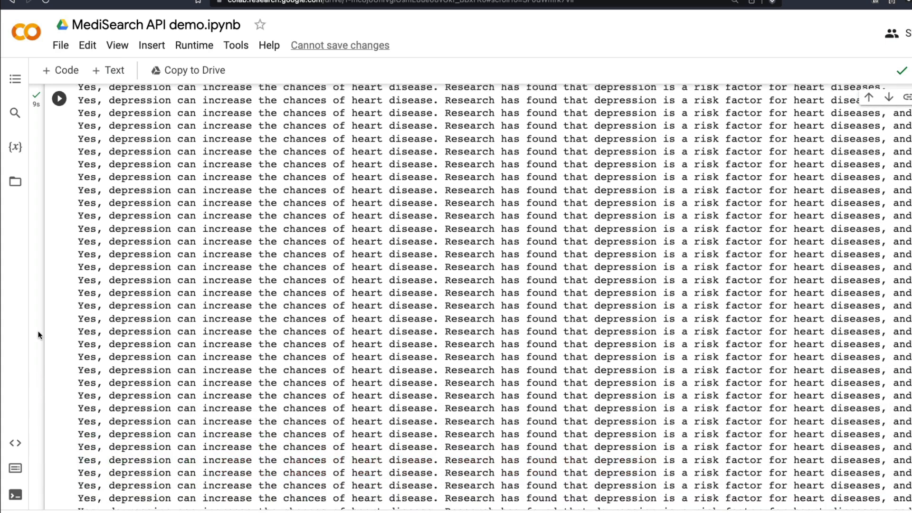
{"action": "scroll", "scroll_direction": "up", "scroll_amount": 3}
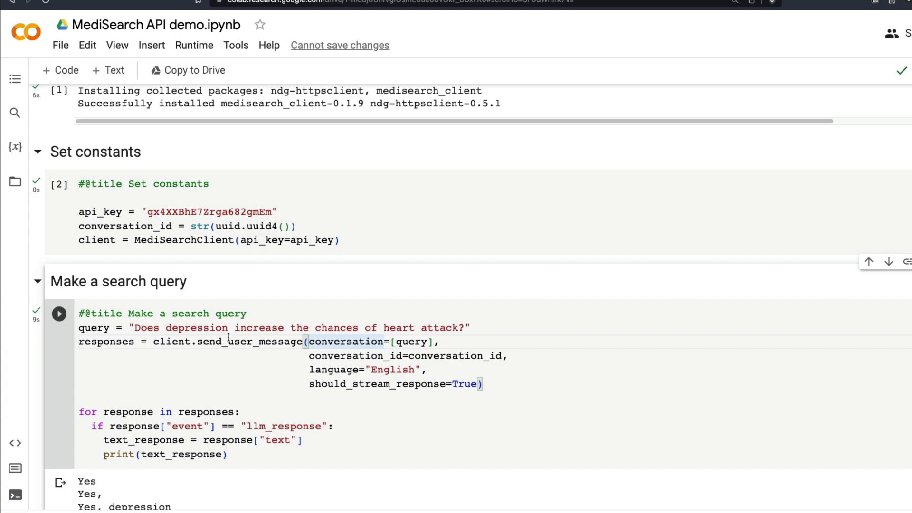
{"action": "scroll", "scroll_direction": "down", "scroll_amount": 3}
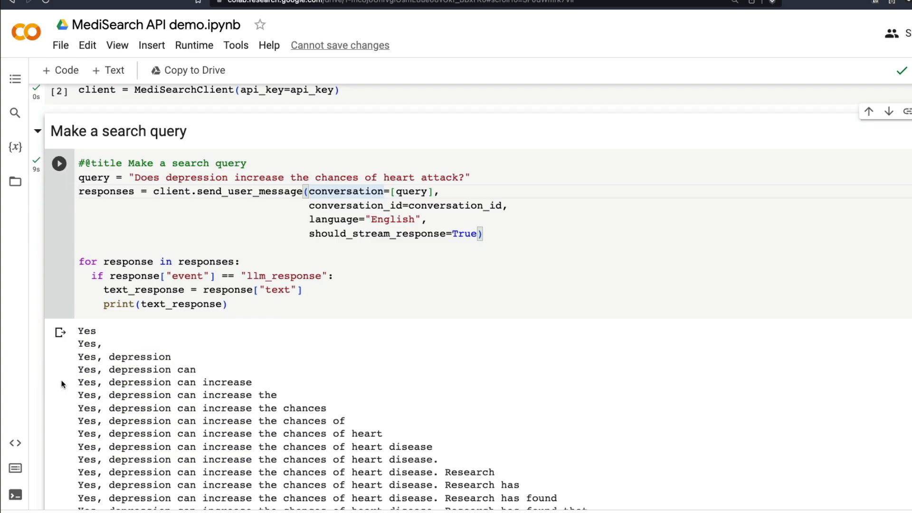
{"action": "scroll", "scroll_direction": "down", "scroll_amount": 3}
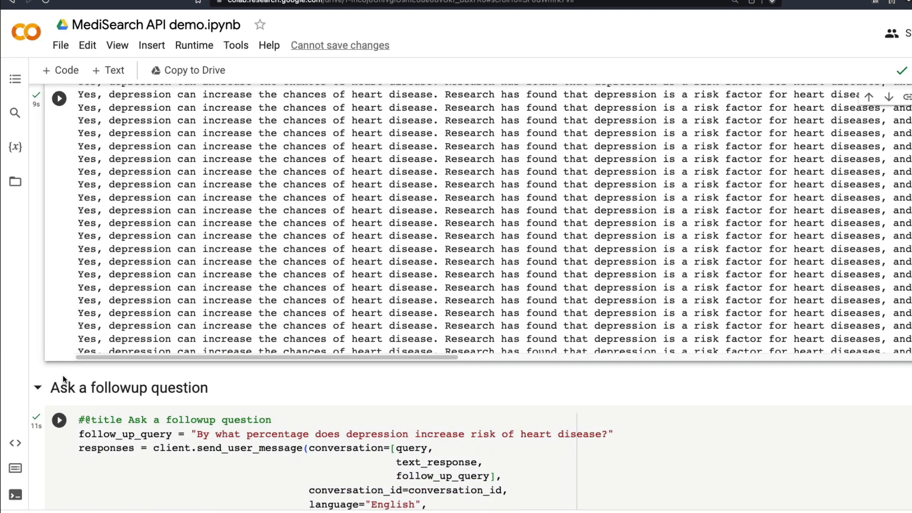
- In the follow-up cell, highlight the original query and the previous answer passed as context
{"action": "scroll", "scroll_direction": "down", "scroll_amount": 3}
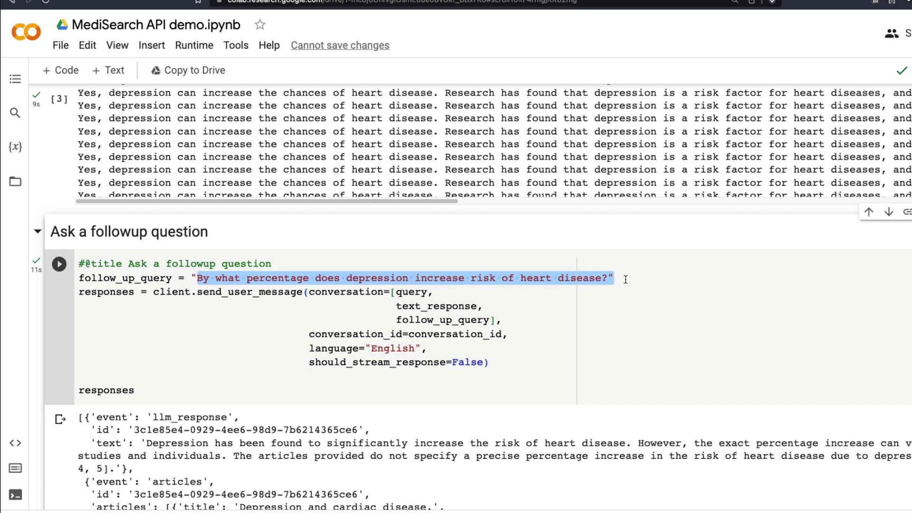
{"action": "mouse_move", "coordinate": [351, 284]}
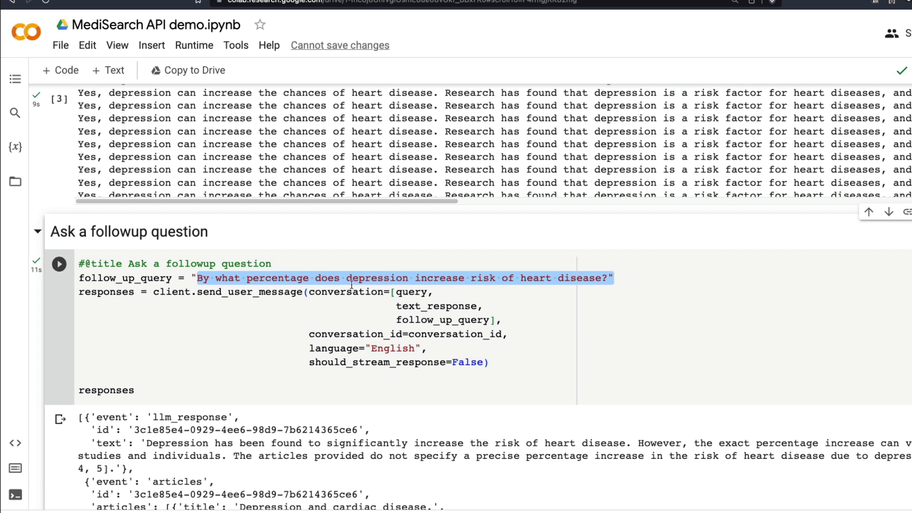
{"action": "left_click", "coordinate": [414, 292]}
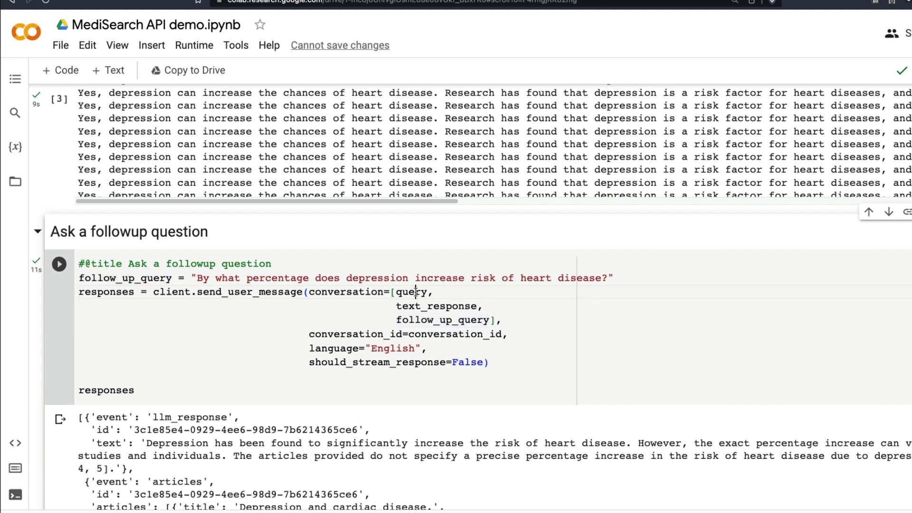
{"action": "double_click", "coordinate": [435, 306]}
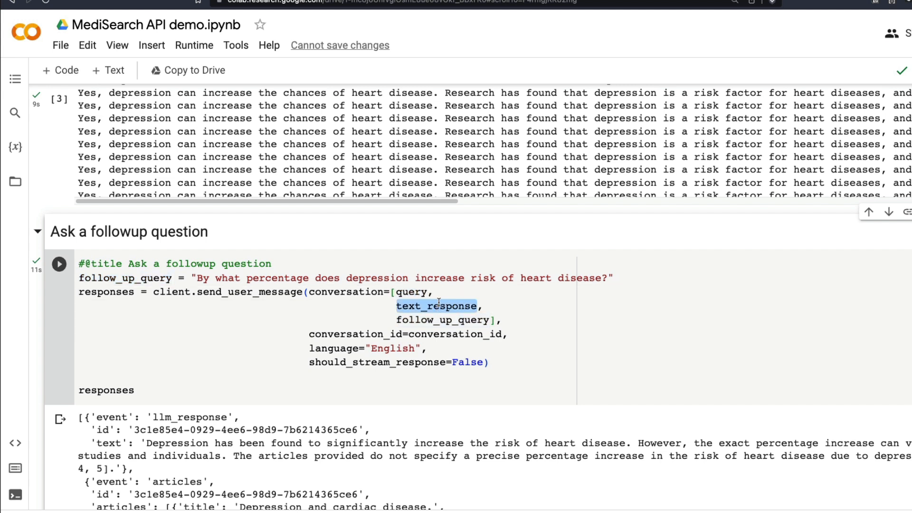
{"action": "double_click", "coordinate": [443, 319]}
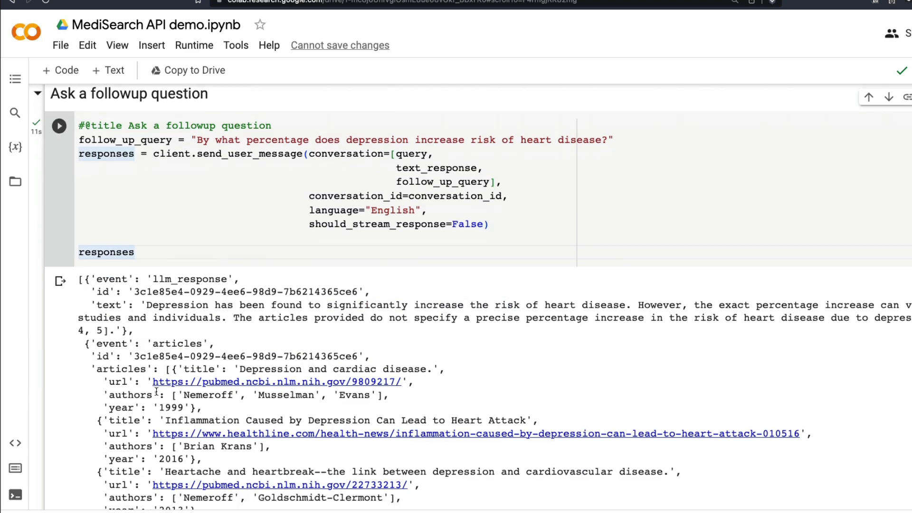
- Review the returned answer text and its five cited articles
{"action": "scroll", "scroll_direction": "down", "scroll_amount": 3}
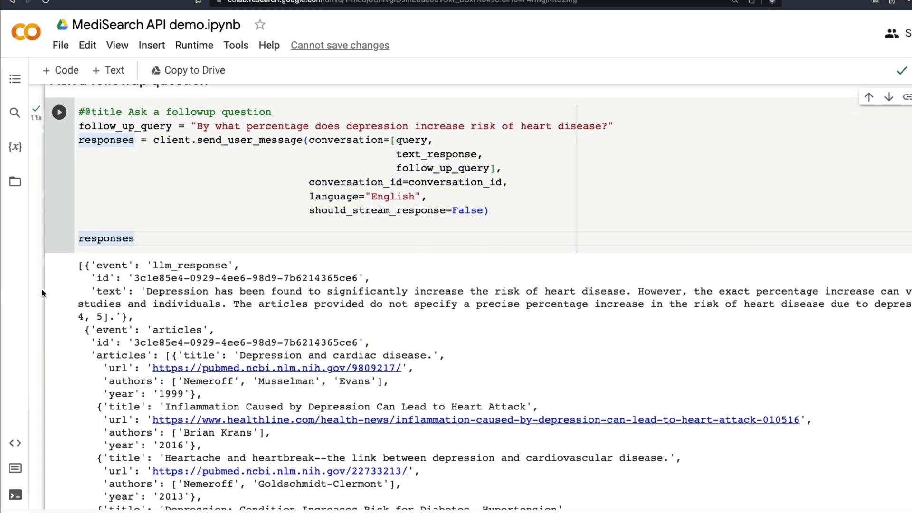
{"action": "mouse_move", "coordinate": [166, 272]}
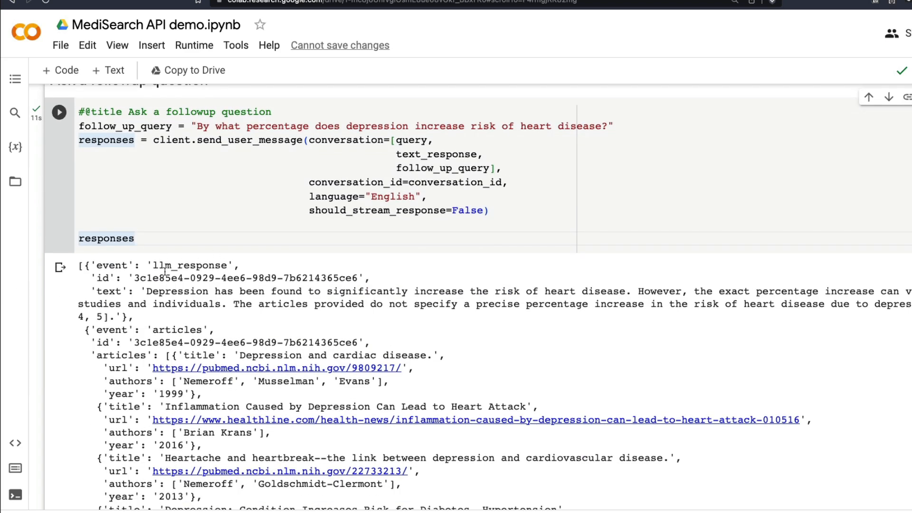
{"action": "double_click", "coordinate": [189, 265]}
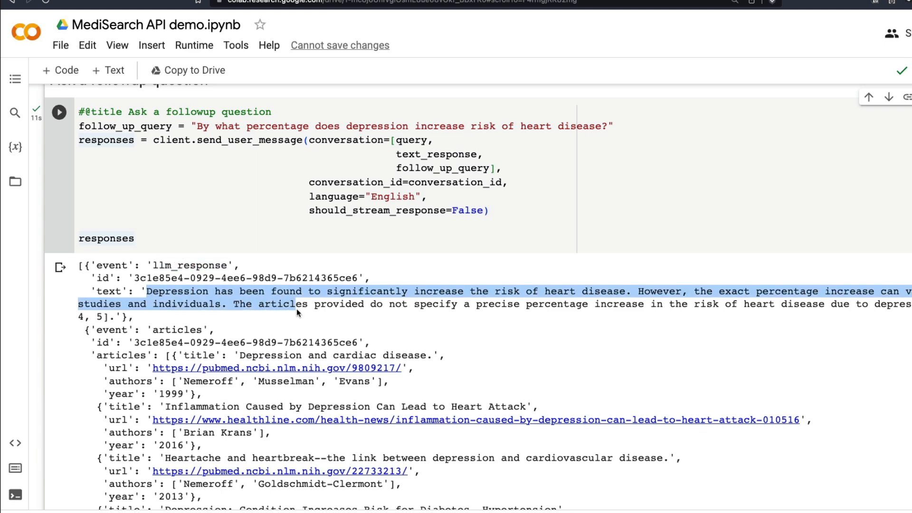
{"action": "left_click", "coordinate": [835, 303]}
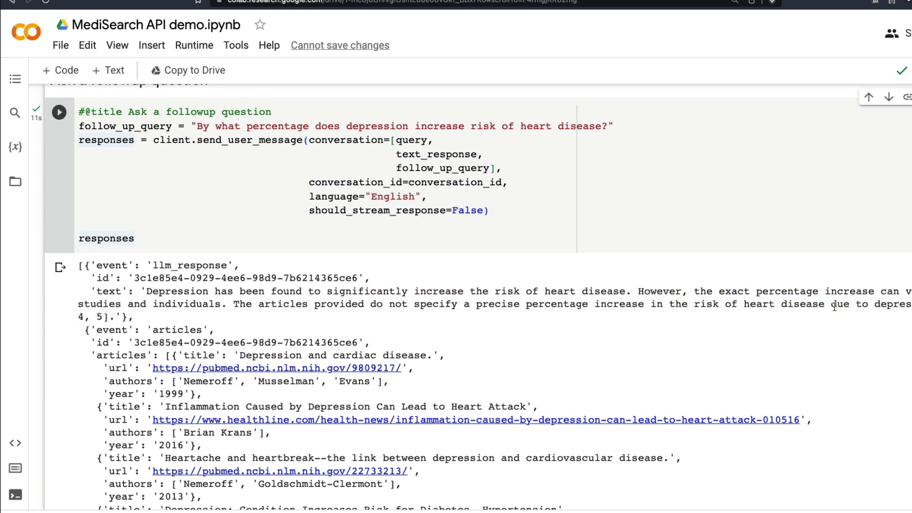
{"action": "scroll", "scroll_direction": "down", "scroll_amount": 3}
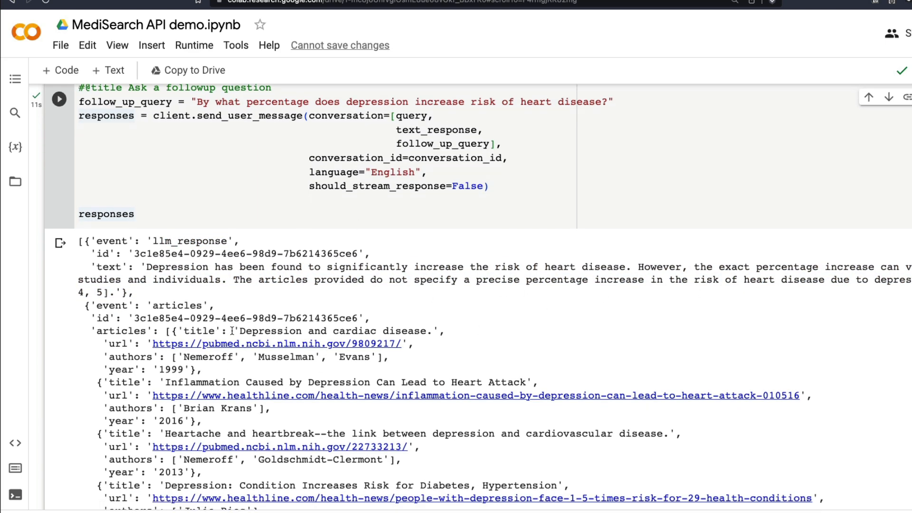
{"action": "scroll", "scroll_direction": "down", "scroll_amount": 3}
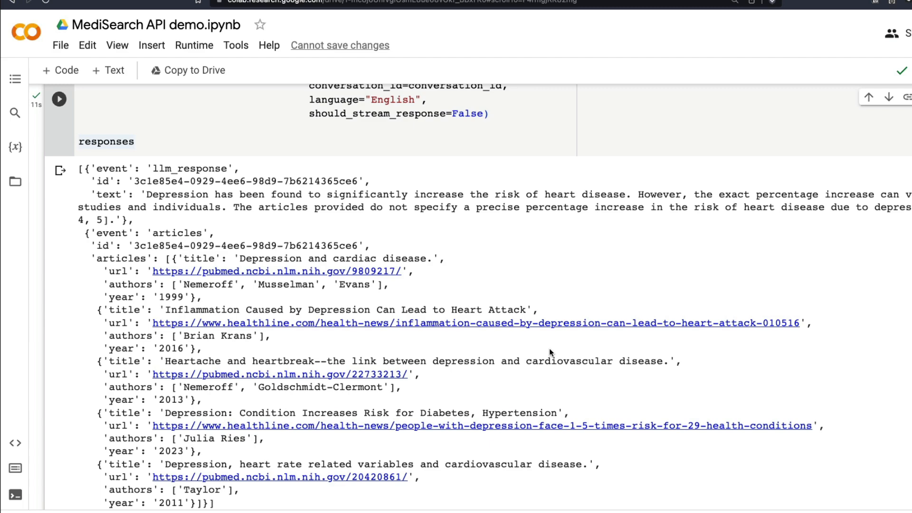
{"action": "scroll", "scroll_direction": "down", "scroll_amount": 3}
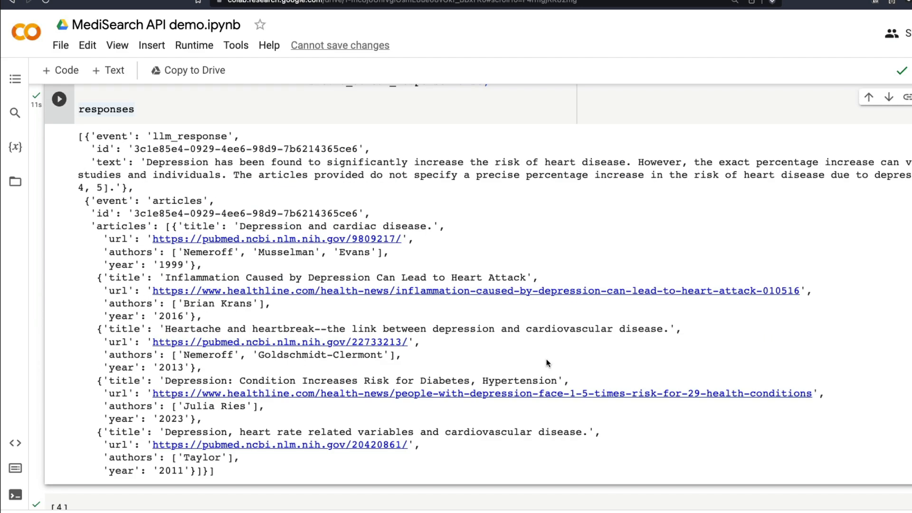
{"action": "scroll", "scroll_direction": "up", "scroll_amount": 3}
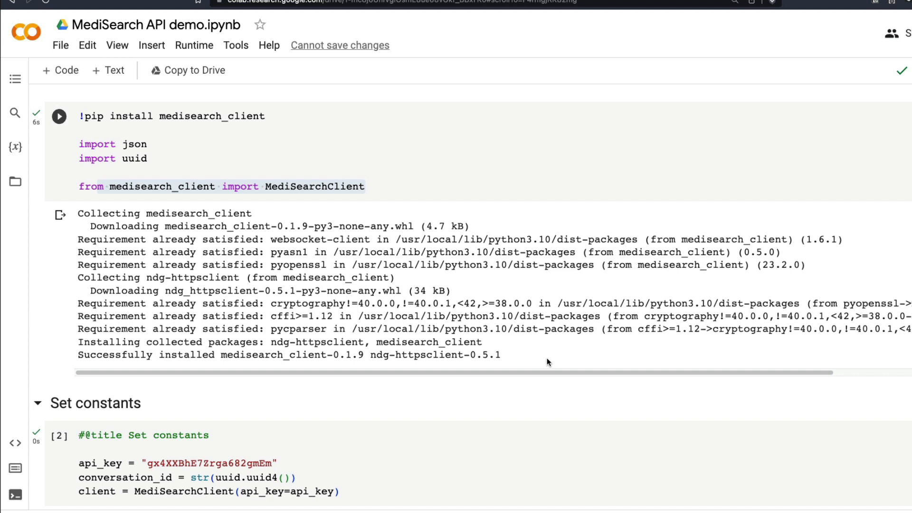
{"action": "mouse_move", "coordinate": [552, 344]}
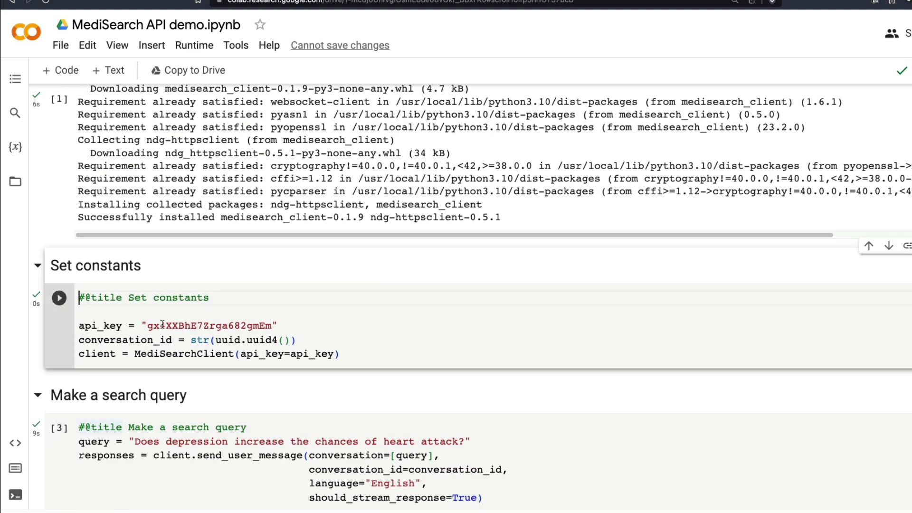
{"action": "scroll", "scroll_direction": "down", "scroll_amount": 3}
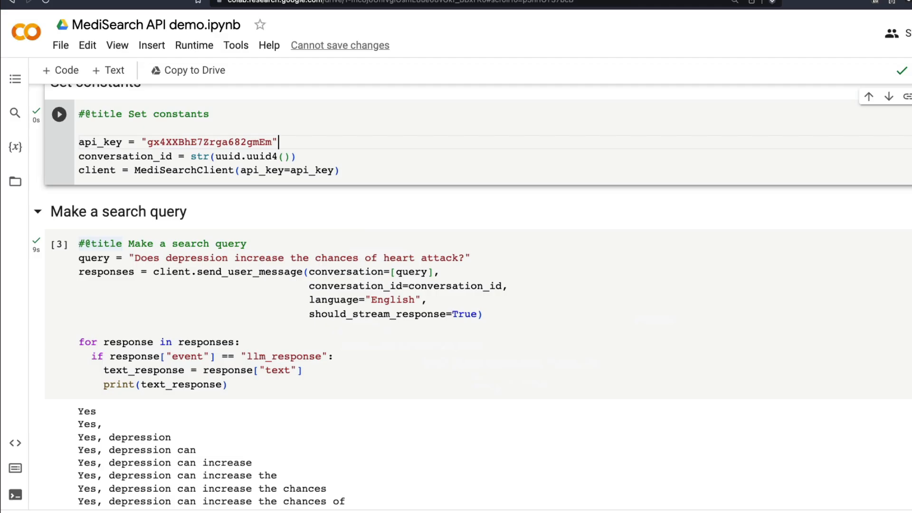
{"action": "scroll", "scroll_direction": "down", "scroll_amount": 3}
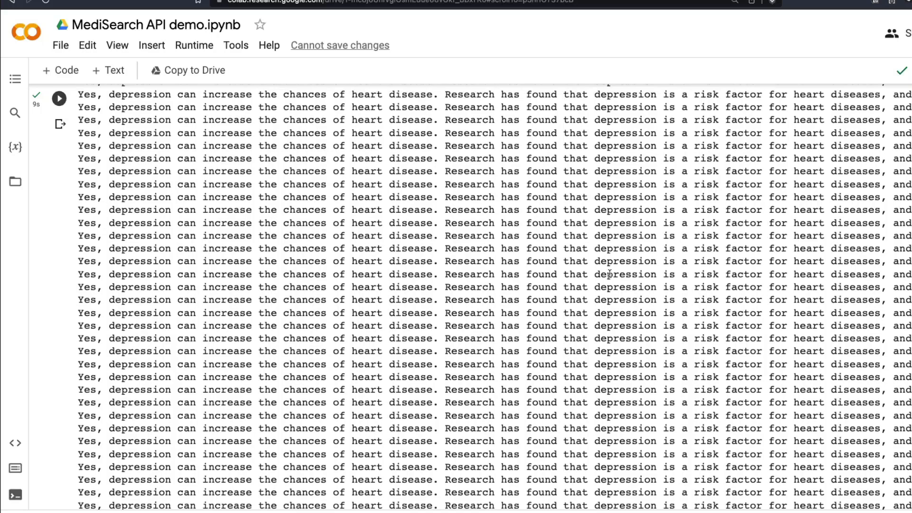
{"action": "scroll", "scroll_direction": "down", "scroll_amount": 3}
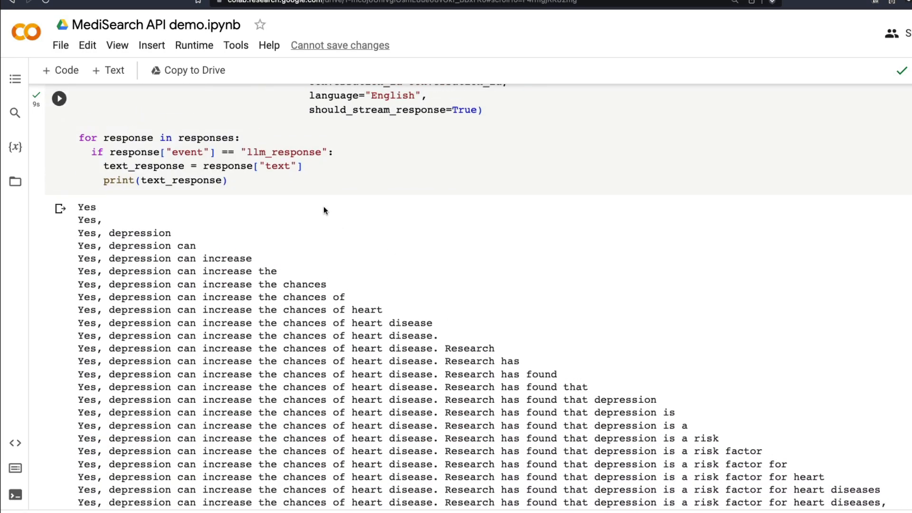
{"action": "scroll", "scroll_direction": "down", "scroll_amount": 3}
{"action": "type", "text": "F"}
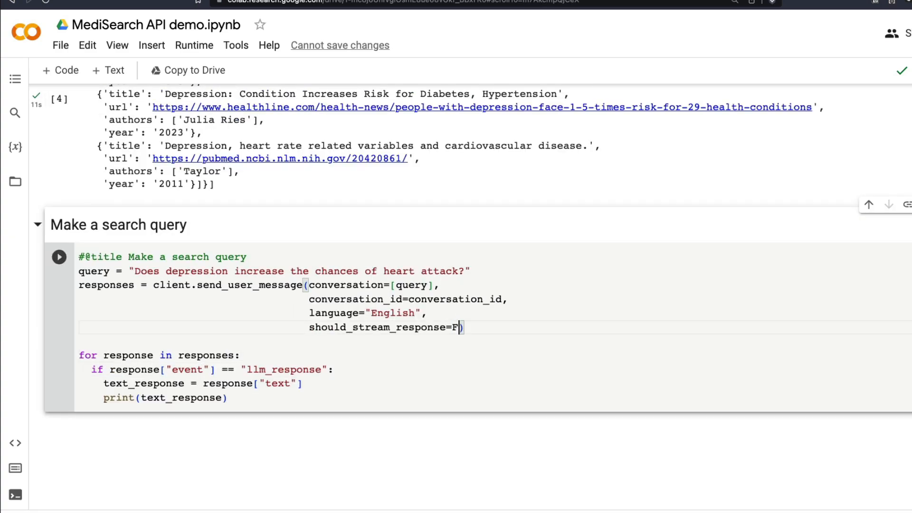
- Set streaming False, query 'What is the best medicine for body pain?', print responses, run
{"action": "type", "text": "alse"}
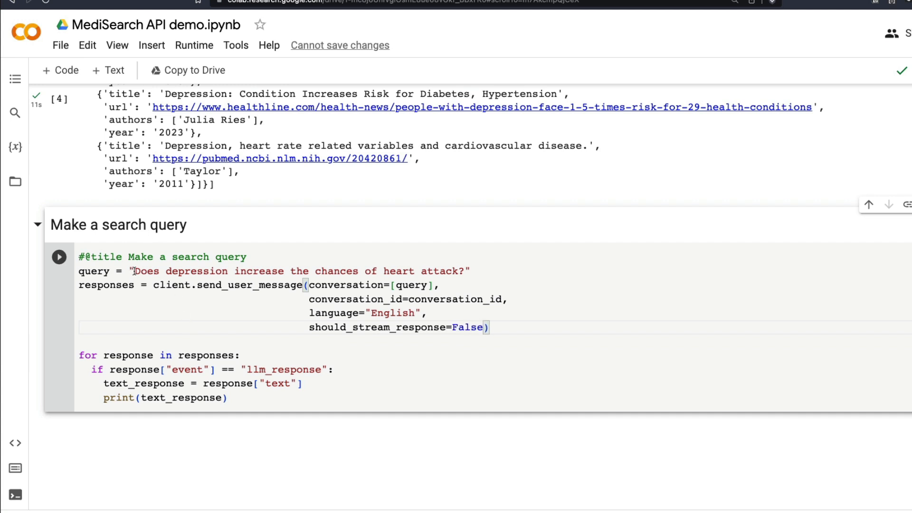
{"action": "type", "text": "What i\""}
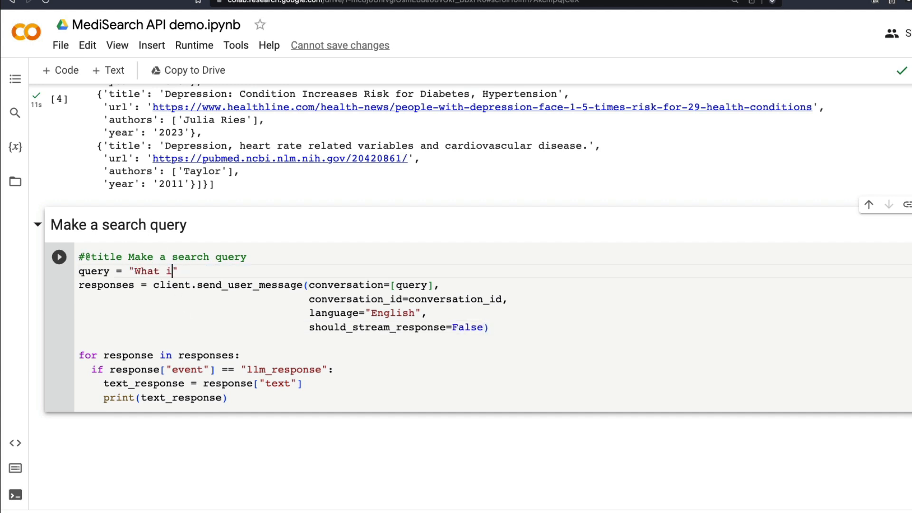
{"action": "type", "text": "s the best medoicine for"}
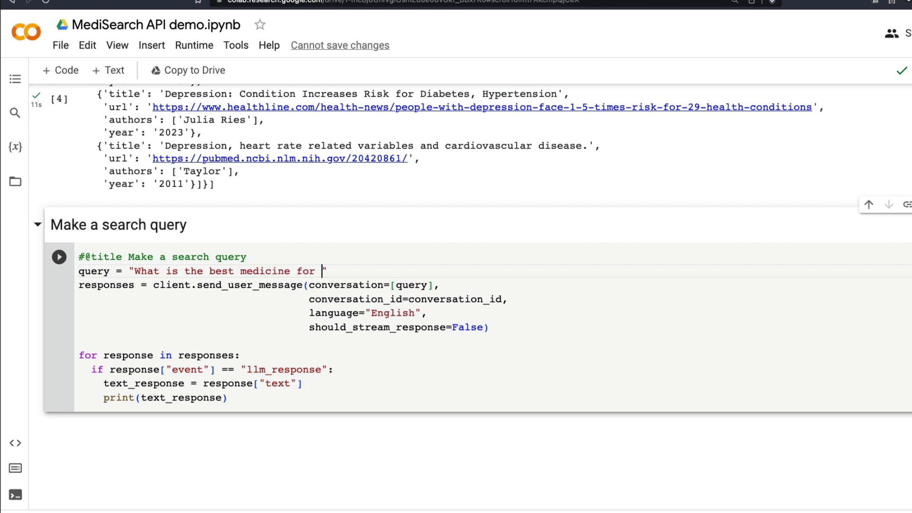
{"action": "type", "text": "body pain?"}
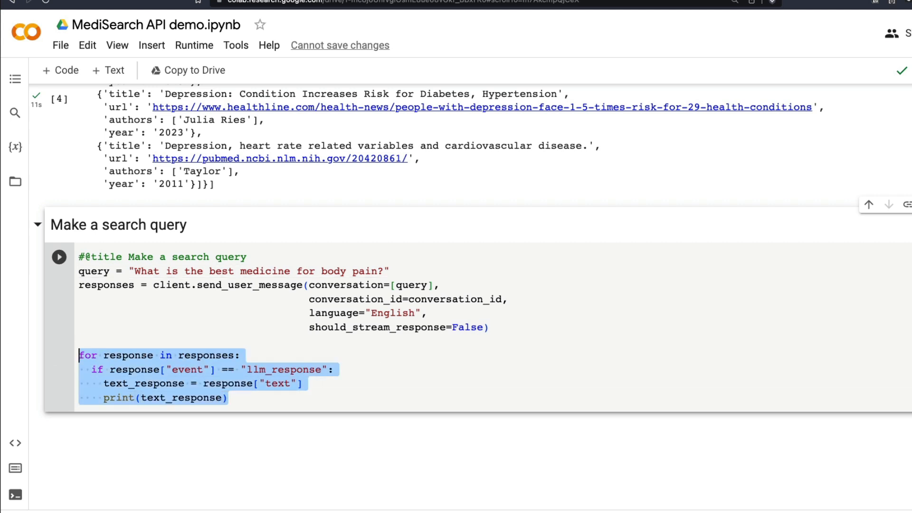
{"action": "type", "text": "responses"}
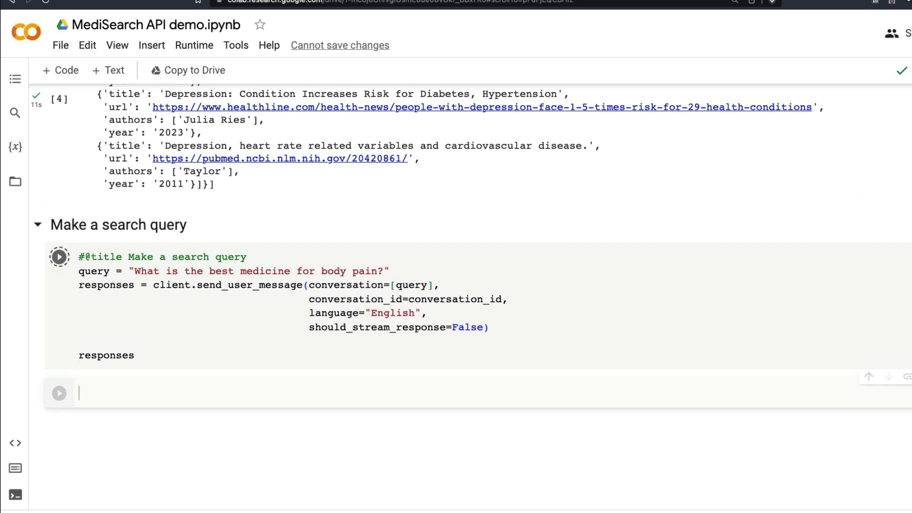
{"action": "left_click", "coordinate": [59, 256]}
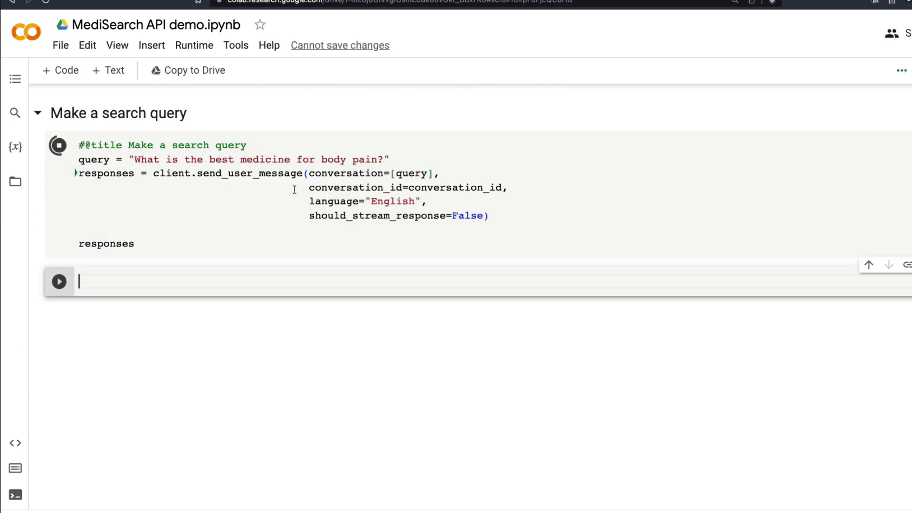
{"action": "double_click", "coordinate": [412, 173]}
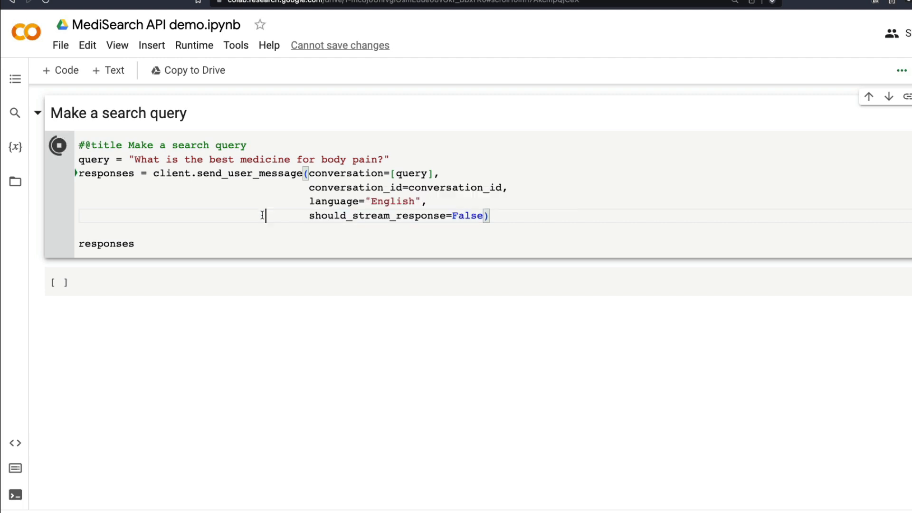
- Scroll through the unstreamed NSAID body pain answer and its cited PubMed and MedlinePlus articles
{"action": "left_click", "coordinate": [58, 145]}
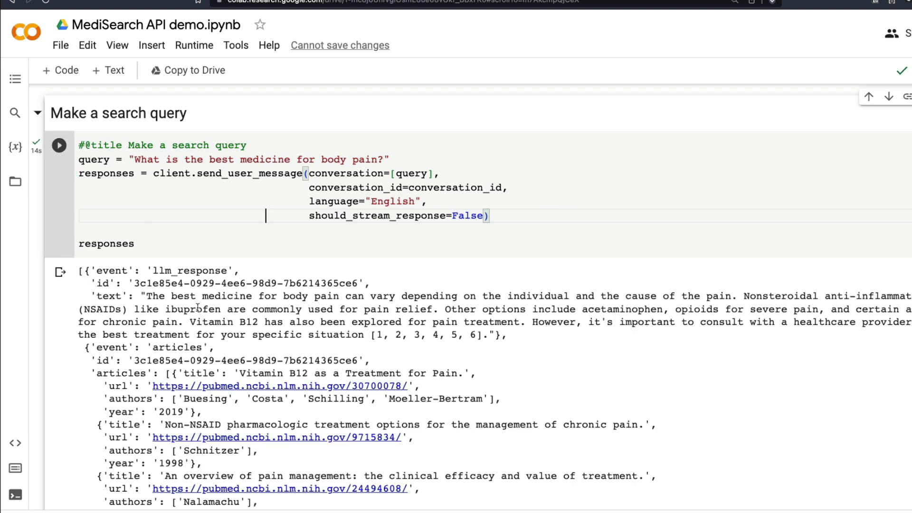
{"action": "scroll", "scroll_direction": "up", "scroll_amount": 3}
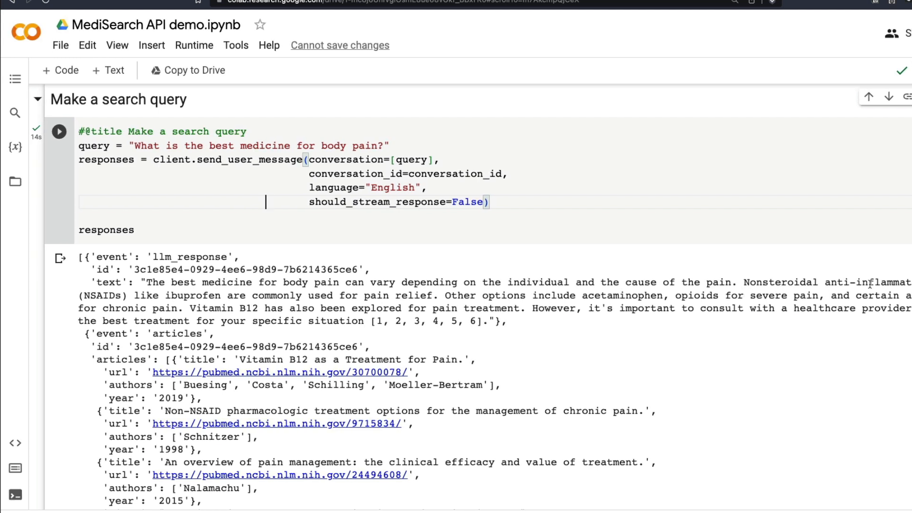
{"action": "mouse_move", "coordinate": [404, 278]}
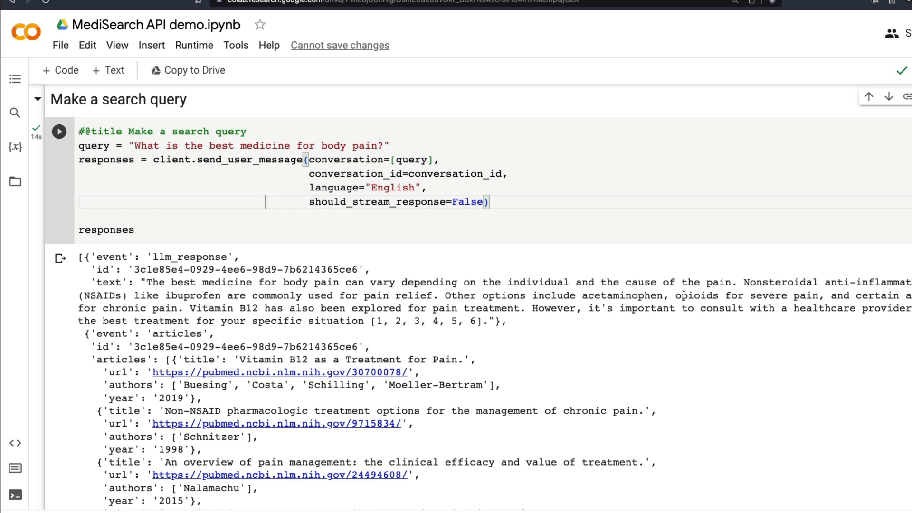
{"action": "mouse_move", "coordinate": [590, 328]}
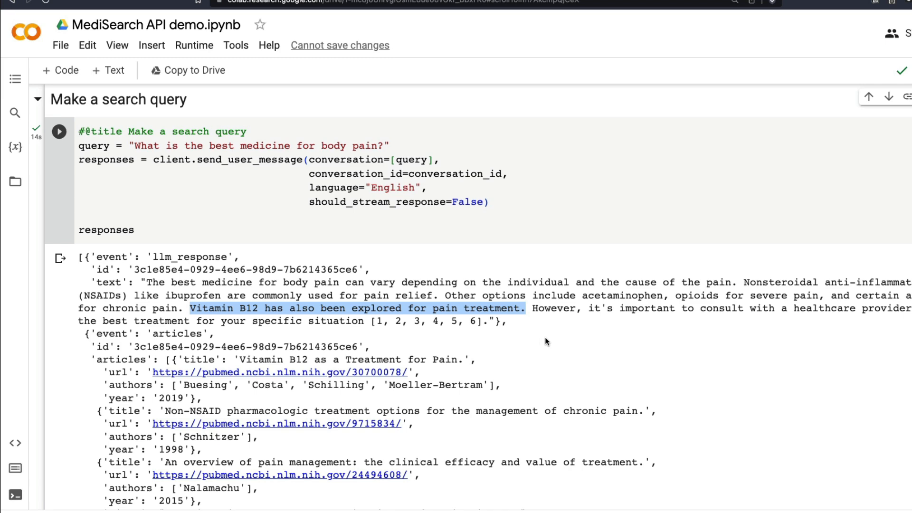
{"action": "scroll", "scroll_direction": "down", "scroll_amount": 3}
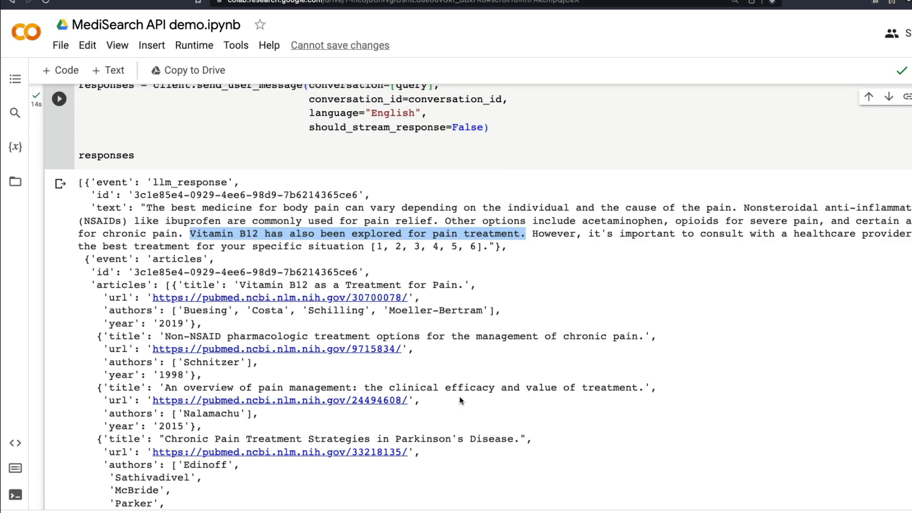
{"action": "scroll", "scroll_direction": "down", "scroll_amount": 3}
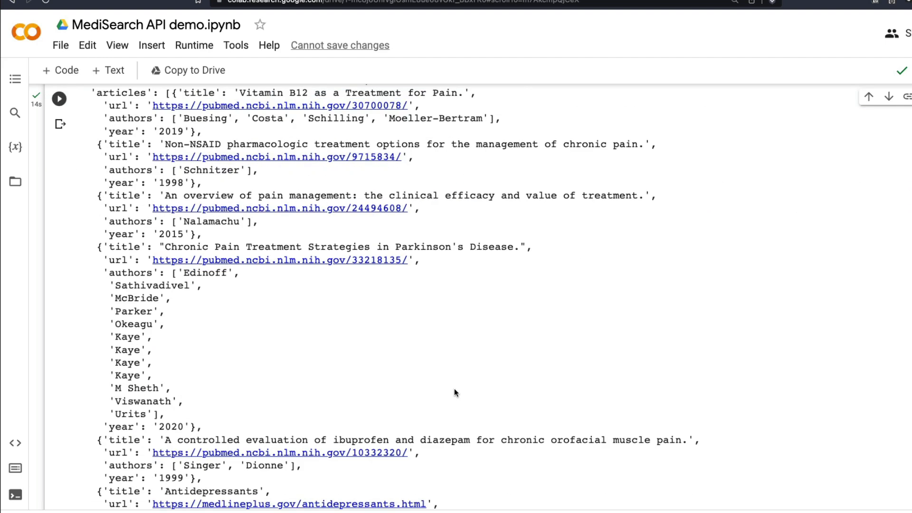
{"action": "scroll", "scroll_direction": "down", "scroll_amount": 3}
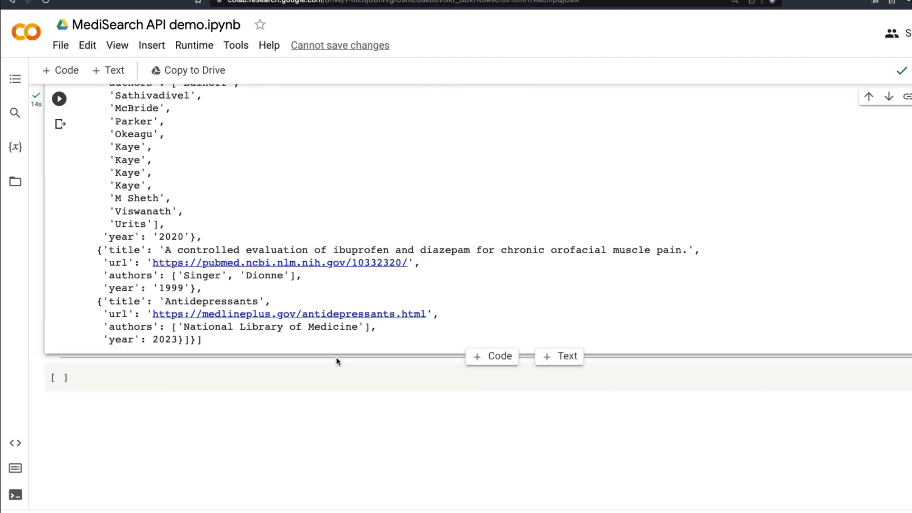
{"action": "mouse_move", "coordinate": [303, 320]}
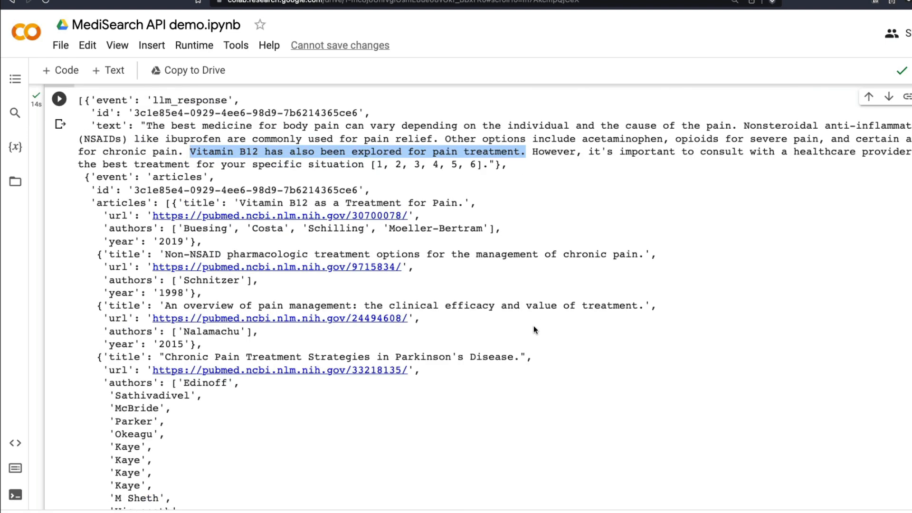
{"action": "scroll", "scroll_direction": "up", "scroll_amount": 3}
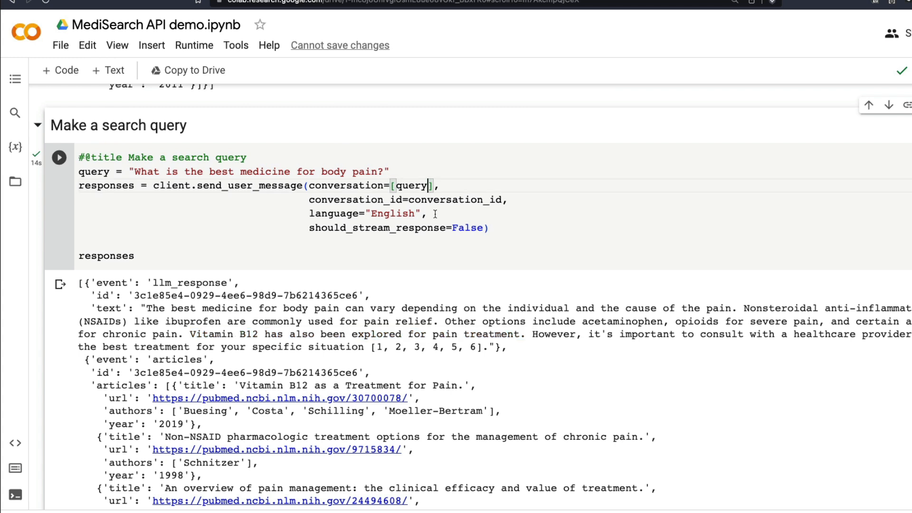
{"action": "mouse_move", "coordinate": [440, 228]}
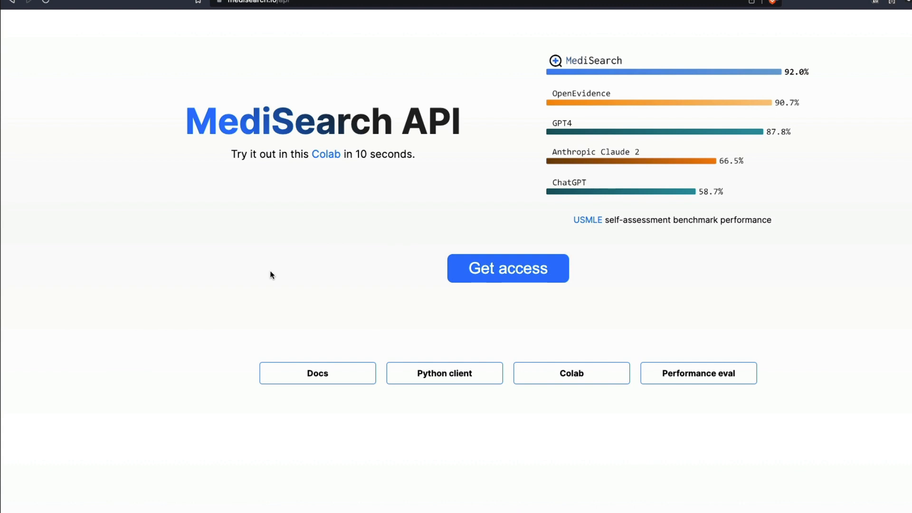
{"action": "mouse_move", "coordinate": [657, 283]}
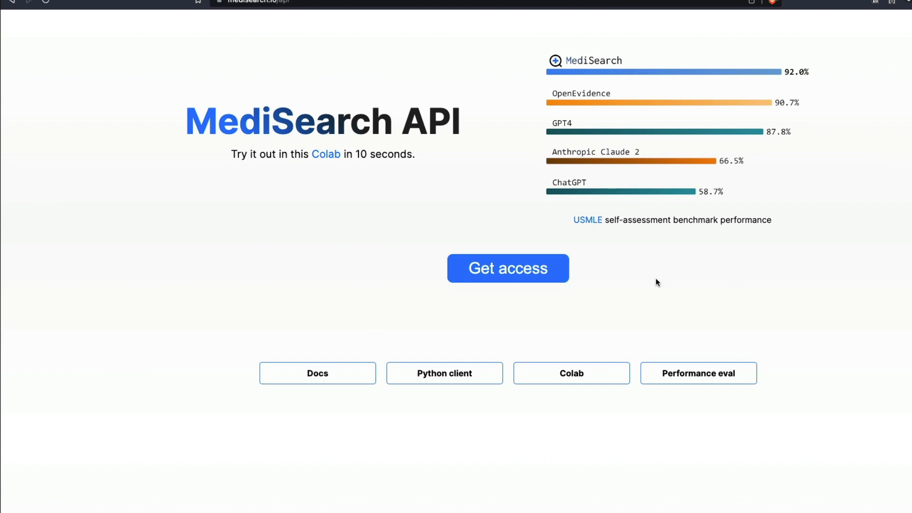
- Go from the API overview page back to MediSearch's home search page
{"action": "left_click", "coordinate": [317, 373]}
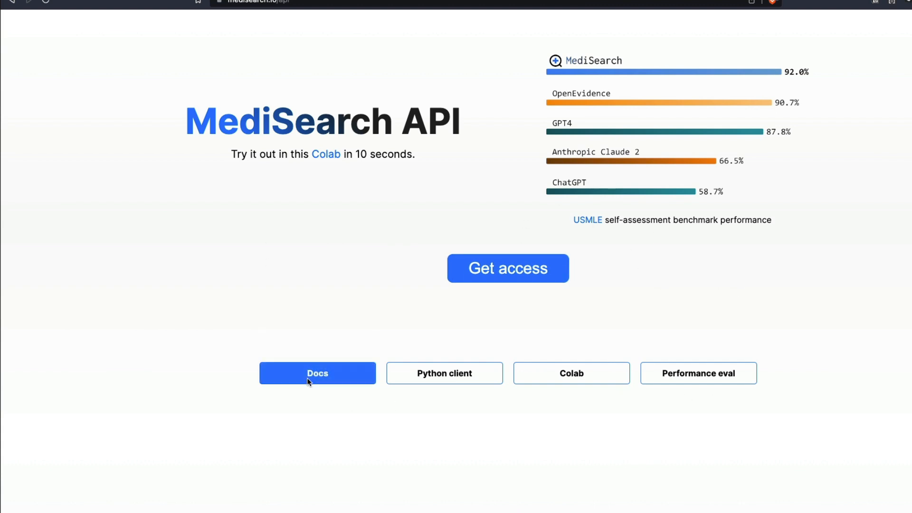
{"action": "left_click", "coordinate": [317, 373]}
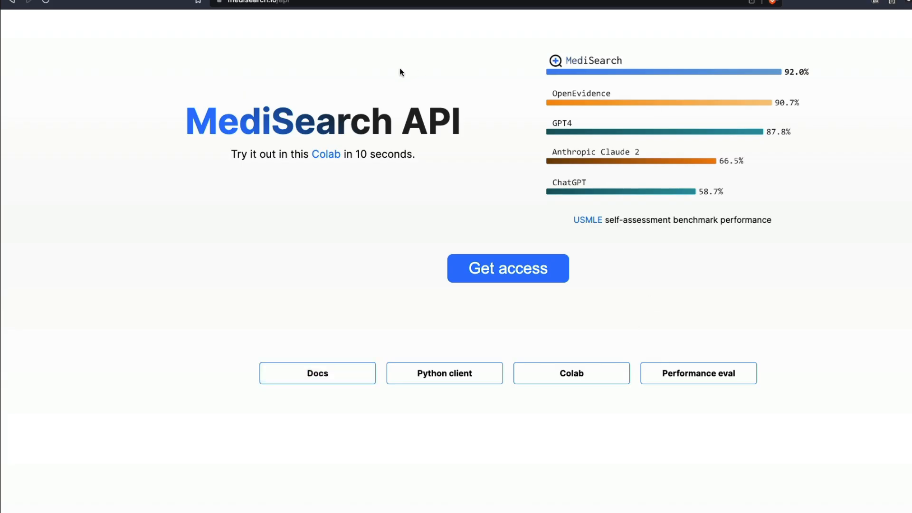
{"action": "left_click", "coordinate": [270, 2]}
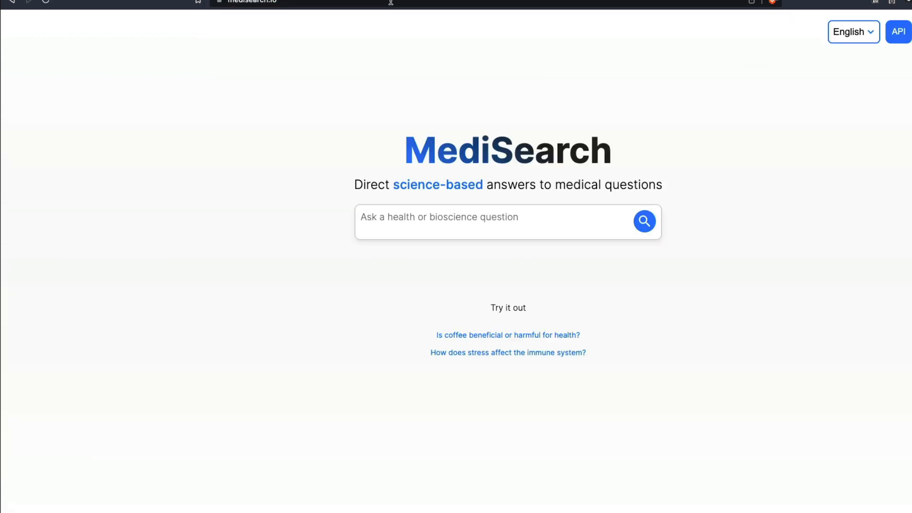
{"action": "mouse_move", "coordinate": [758, 351]}
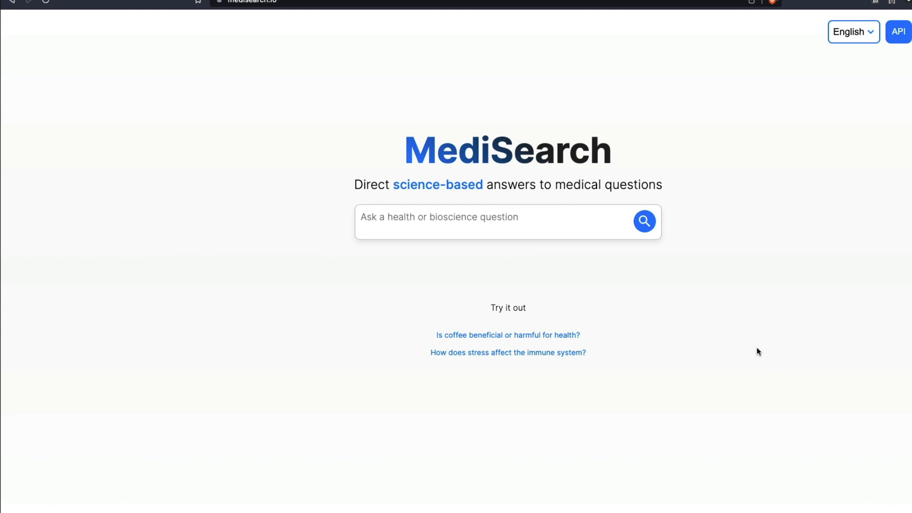